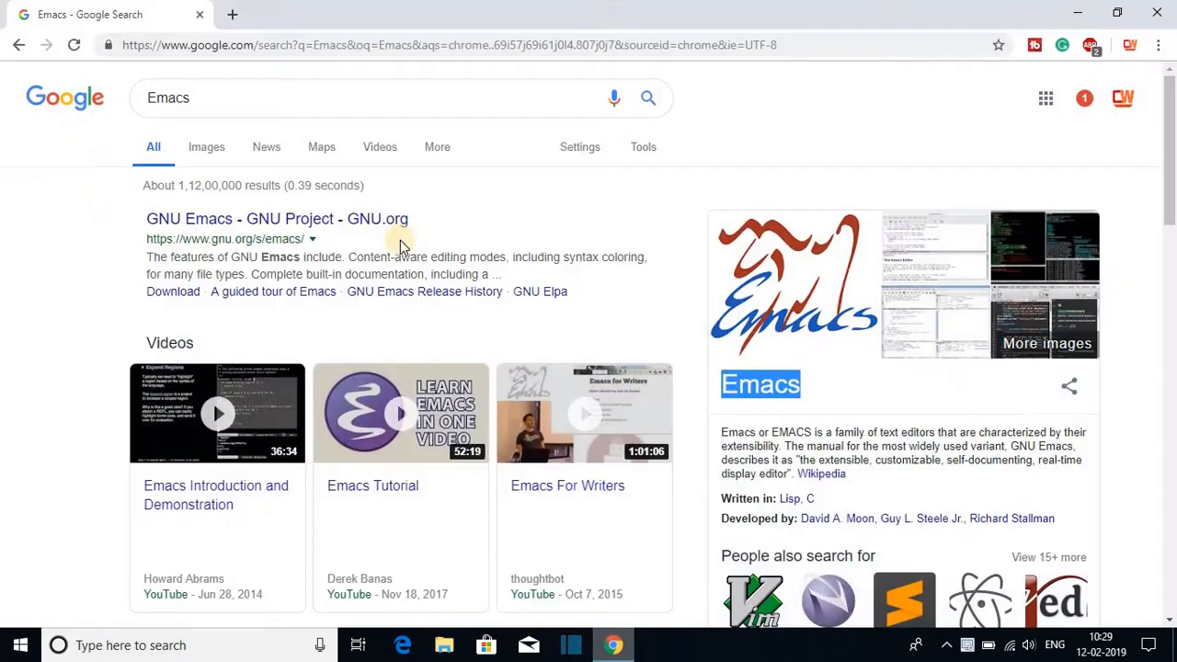
{"action": "mouse_move", "coordinate": [559, 200]}
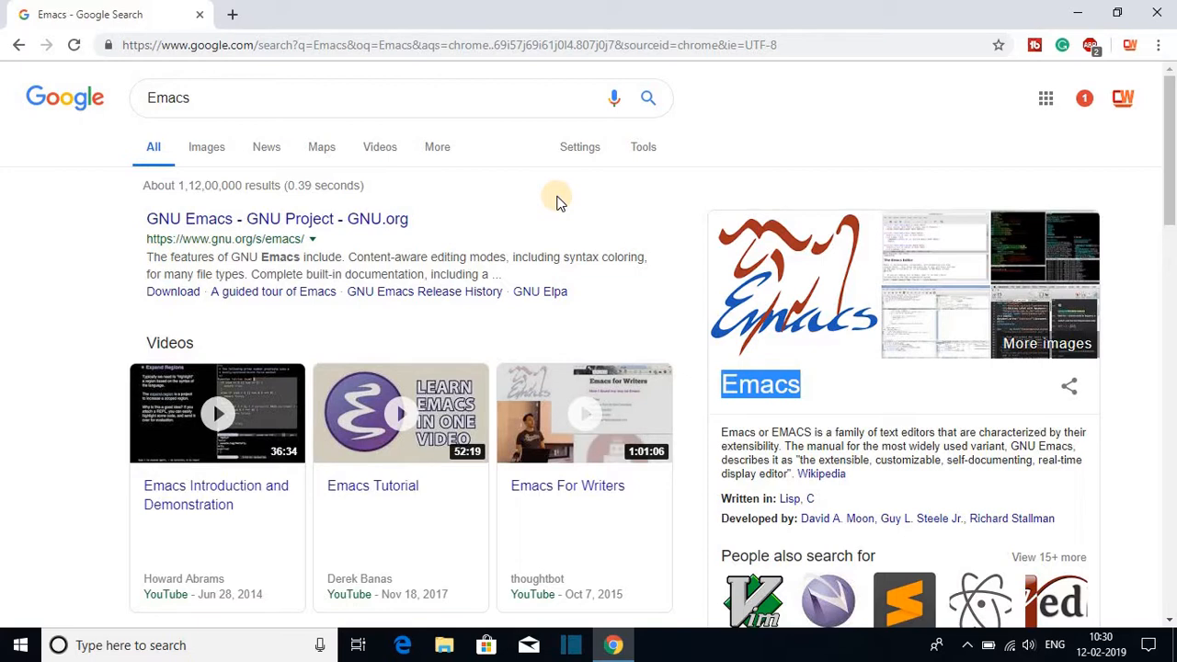
{"action": "mouse_move", "coordinate": [357, 212]}
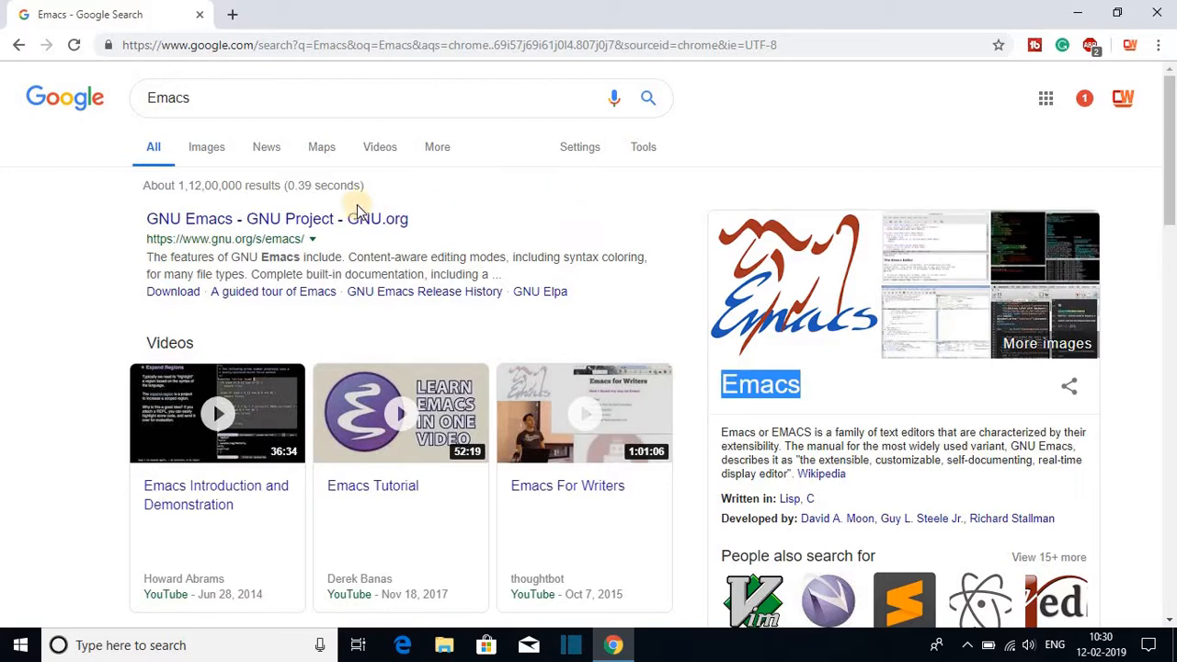
{"action": "mouse_move", "coordinate": [316, 219]}
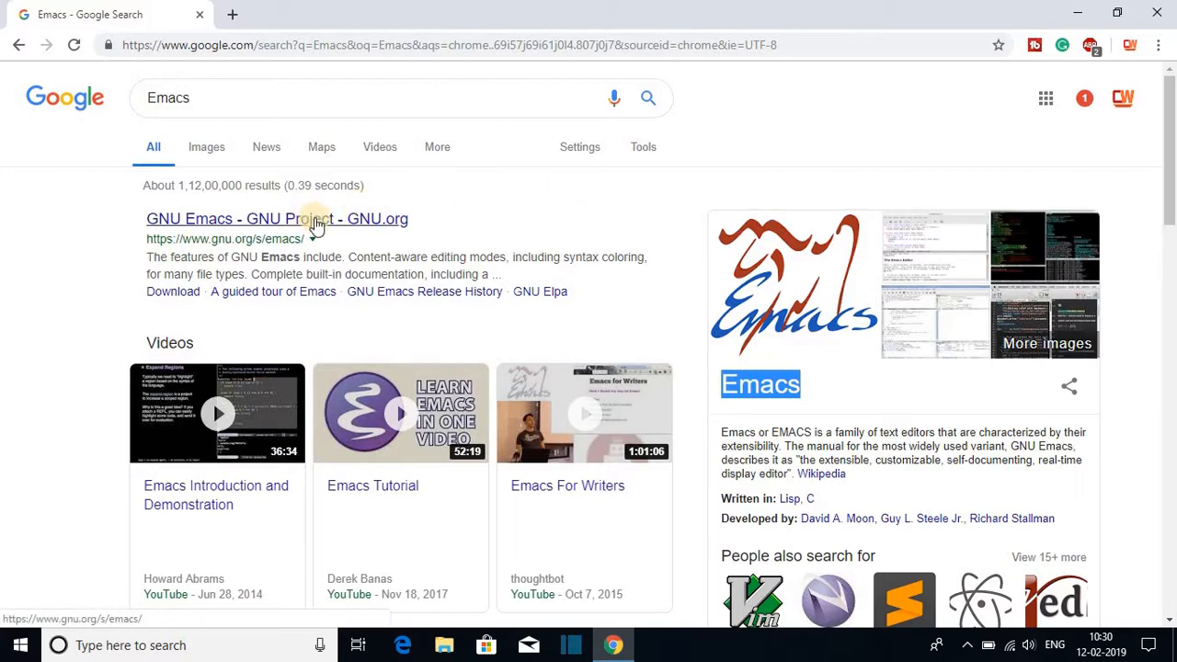
- Follow the 'GNU Emacs - GNU Project - GNU.org' search result to the official project page
{"action": "left_click", "coordinate": [276, 219]}
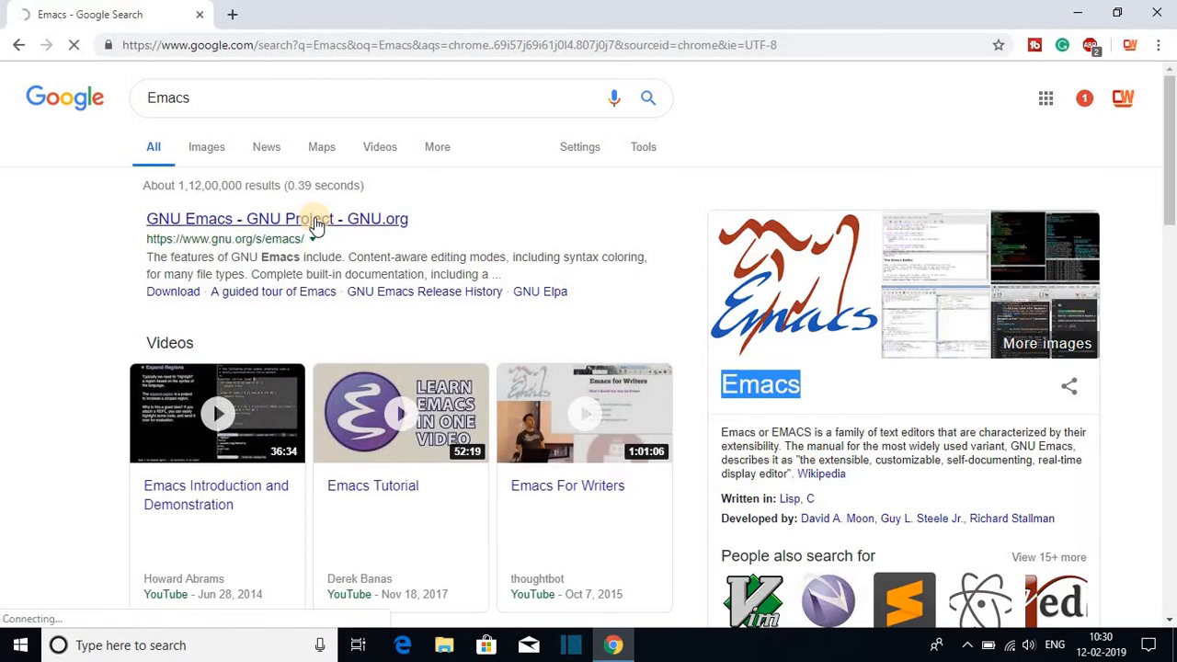
- Reach the Windows section of the GNU Emacs download page via the '↓ Windows' button
{"action": "left_click", "coordinate": [276, 219]}
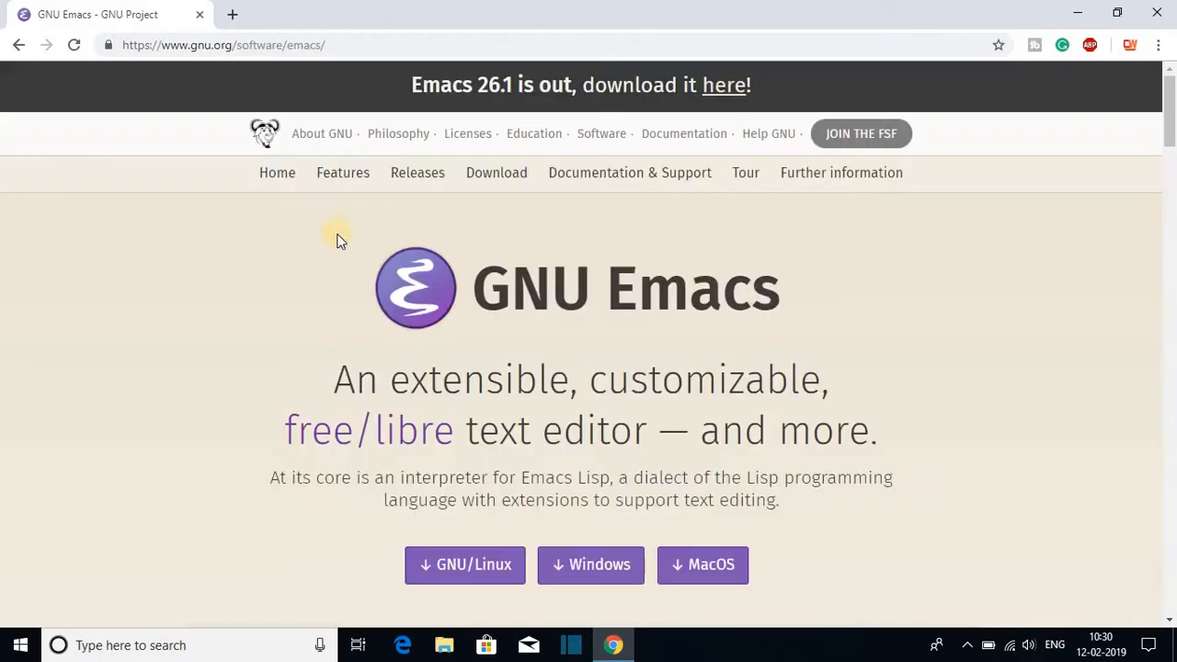
{"action": "mouse_move", "coordinate": [865, 298]}
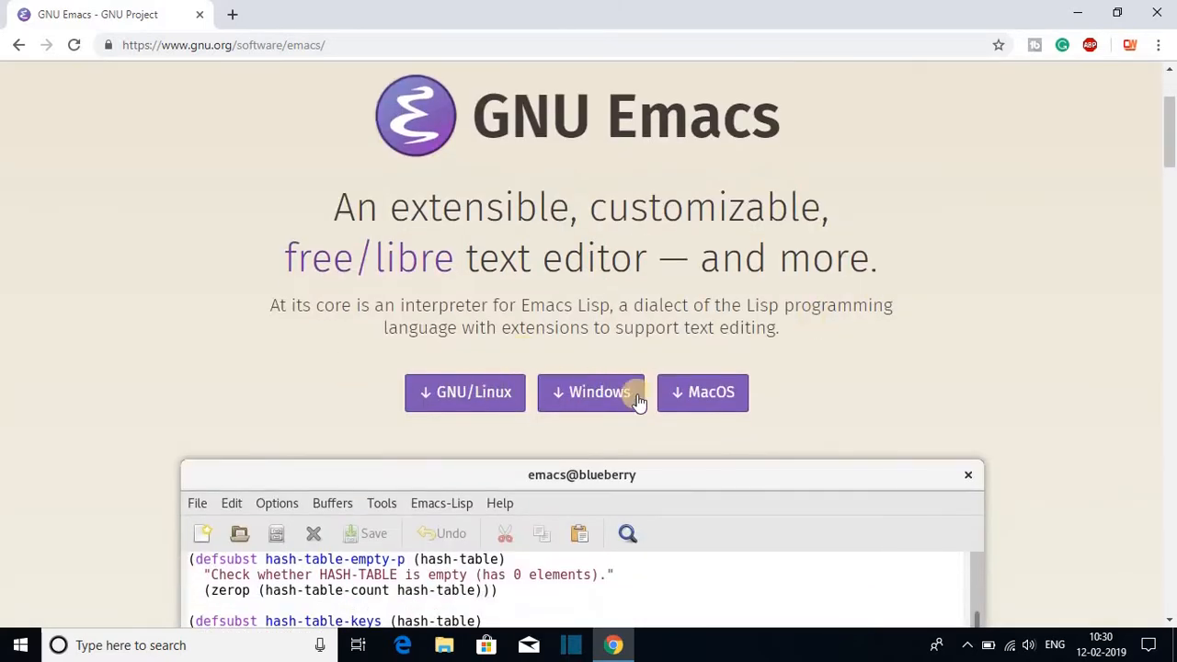
{"action": "mouse_move", "coordinate": [390, 376]}
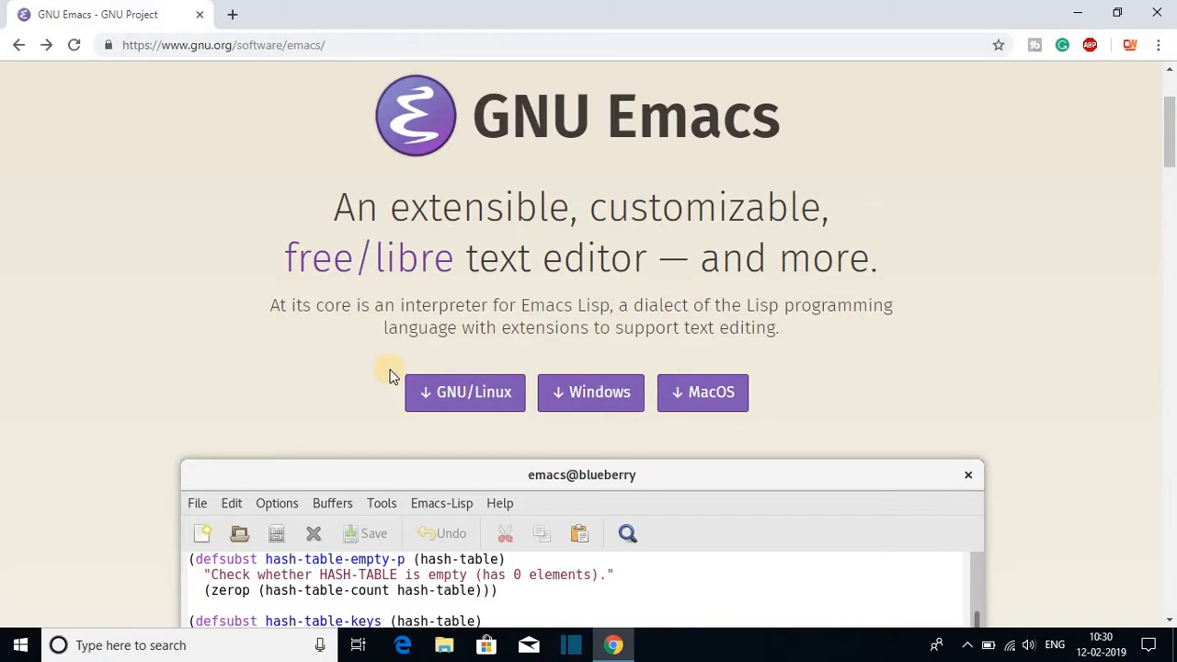
{"action": "mouse_move", "coordinate": [393, 406]}
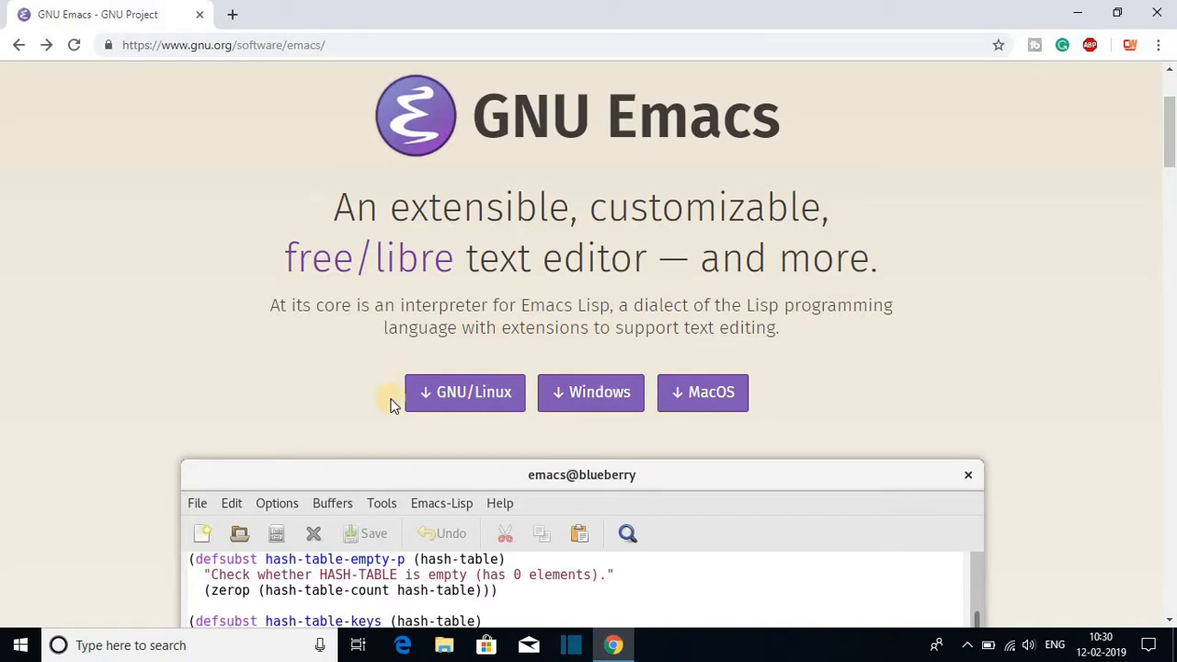
{"action": "left_click", "coordinate": [590, 392]}
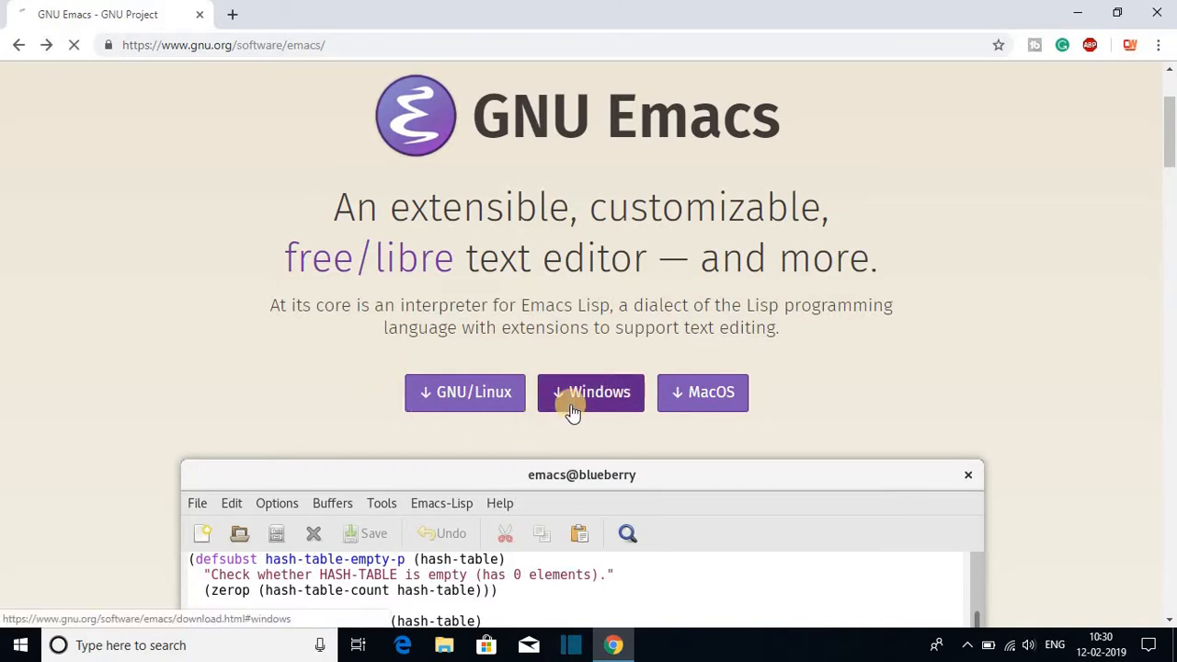
{"action": "left_click", "coordinate": [590, 392]}
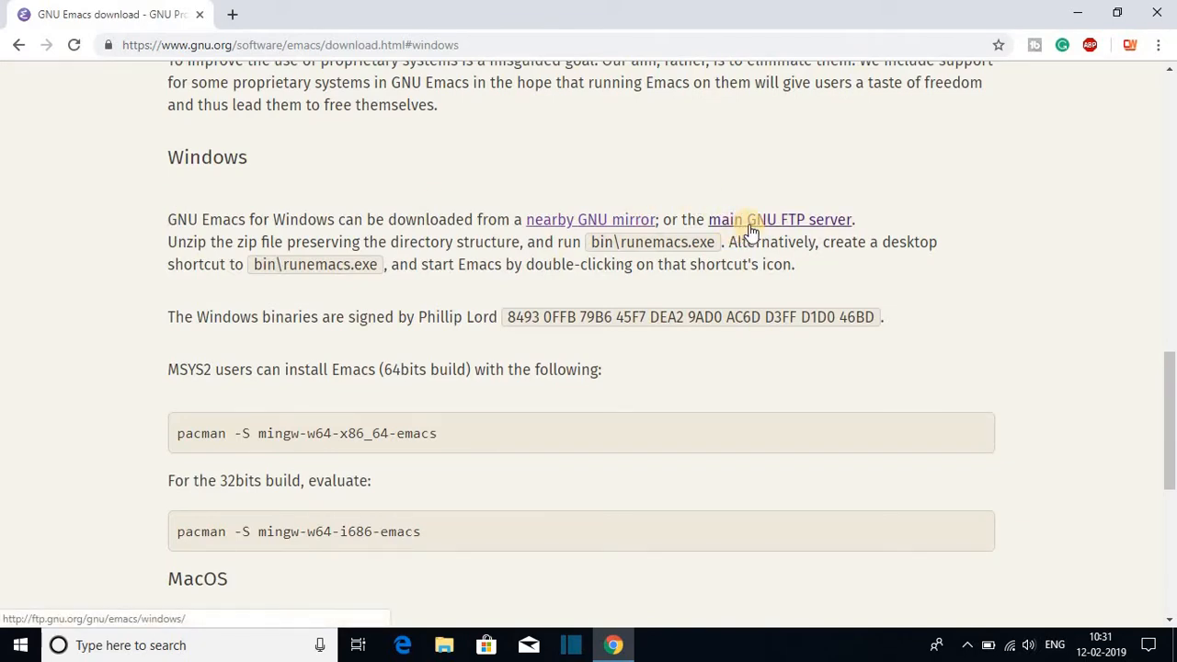
- Browse the main GNU FTP server's /gnu/emacs/windows index into the emacs-26/ folder
{"action": "left_click", "coordinate": [751, 219]}
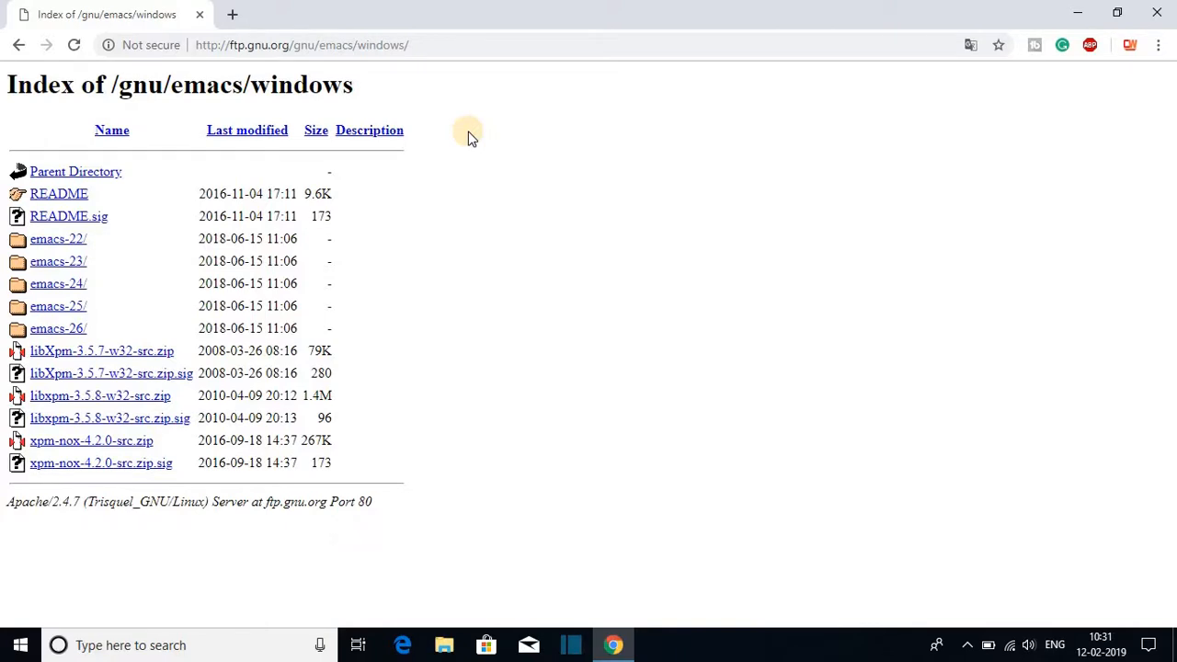
{"action": "mouse_move", "coordinate": [522, 203]}
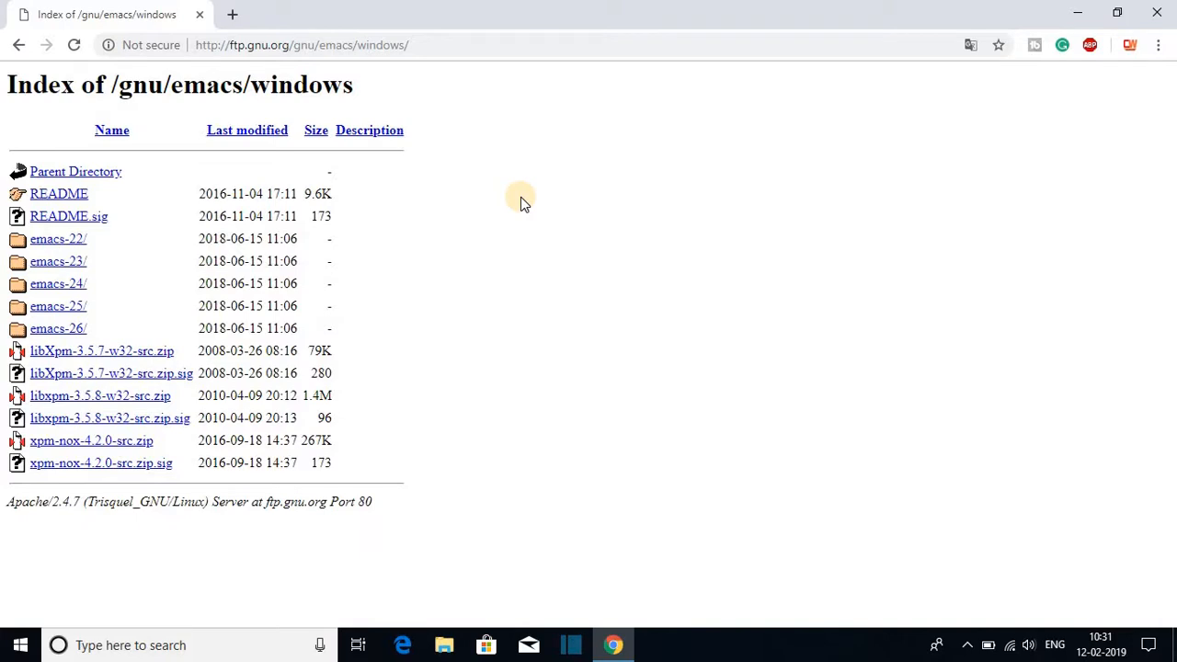
{"action": "mouse_move", "coordinate": [82, 305]}
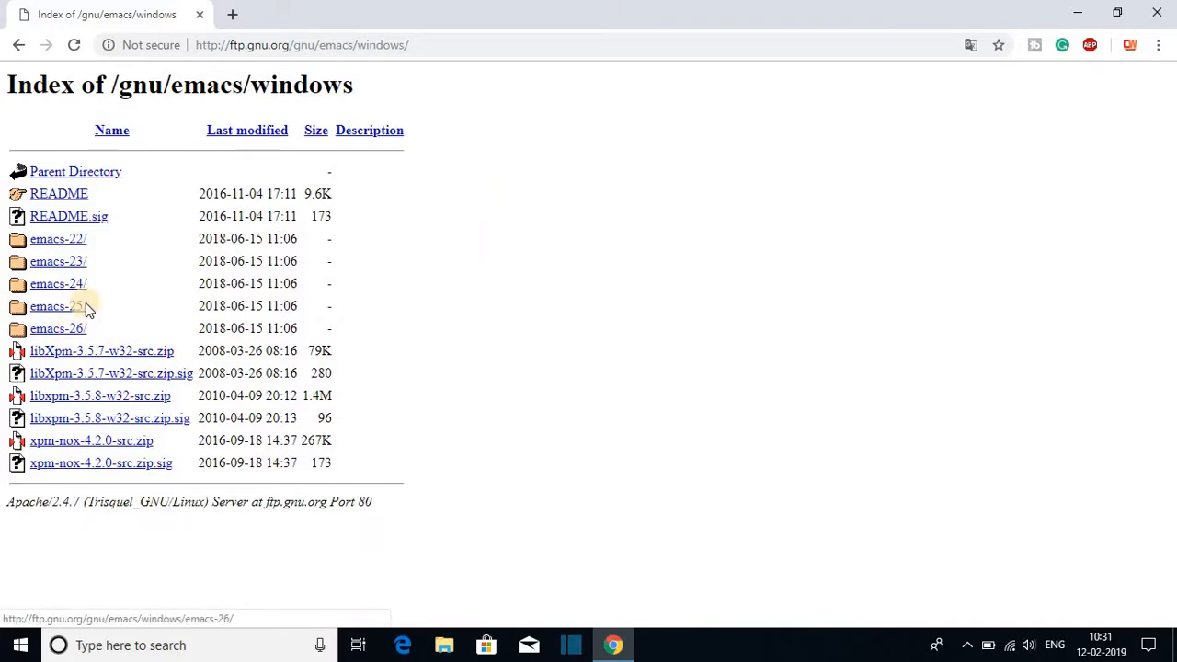
{"action": "mouse_move", "coordinate": [57, 305]}
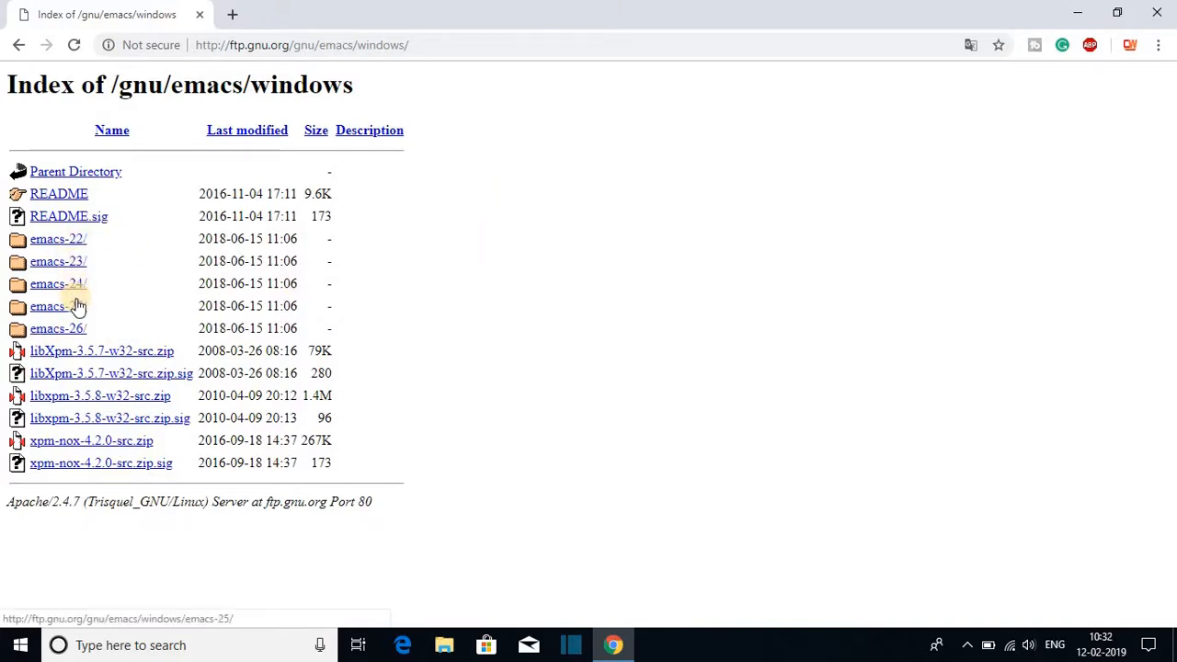
{"action": "mouse_move", "coordinate": [92, 225]}
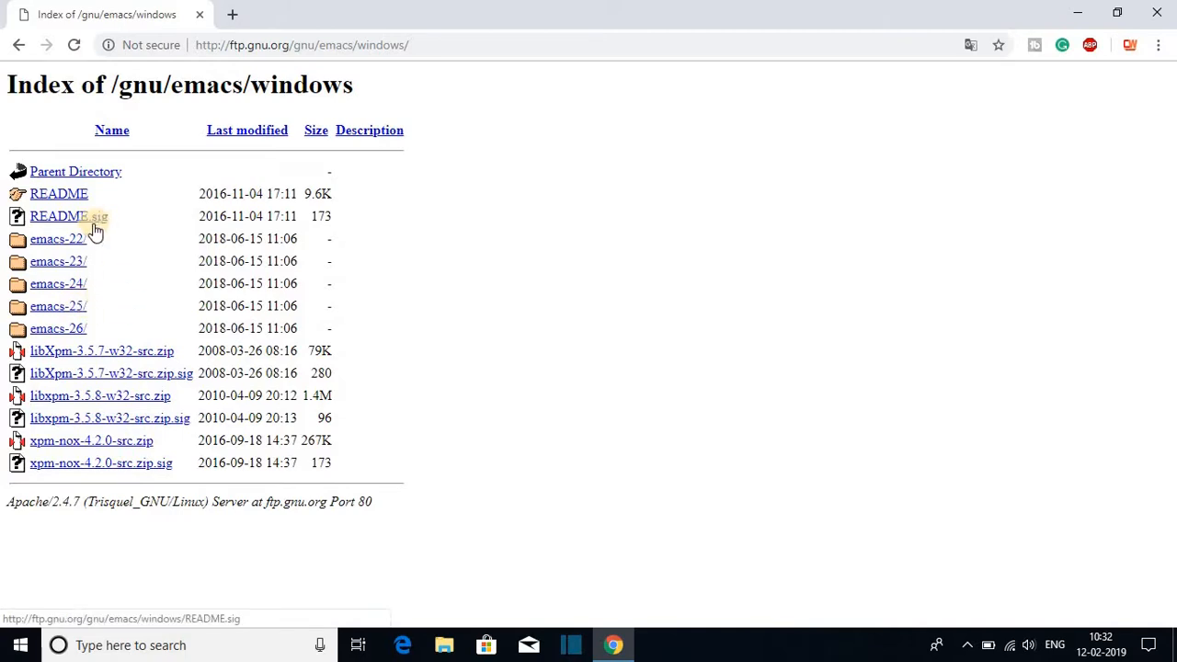
{"action": "mouse_move", "coordinate": [59, 284]}
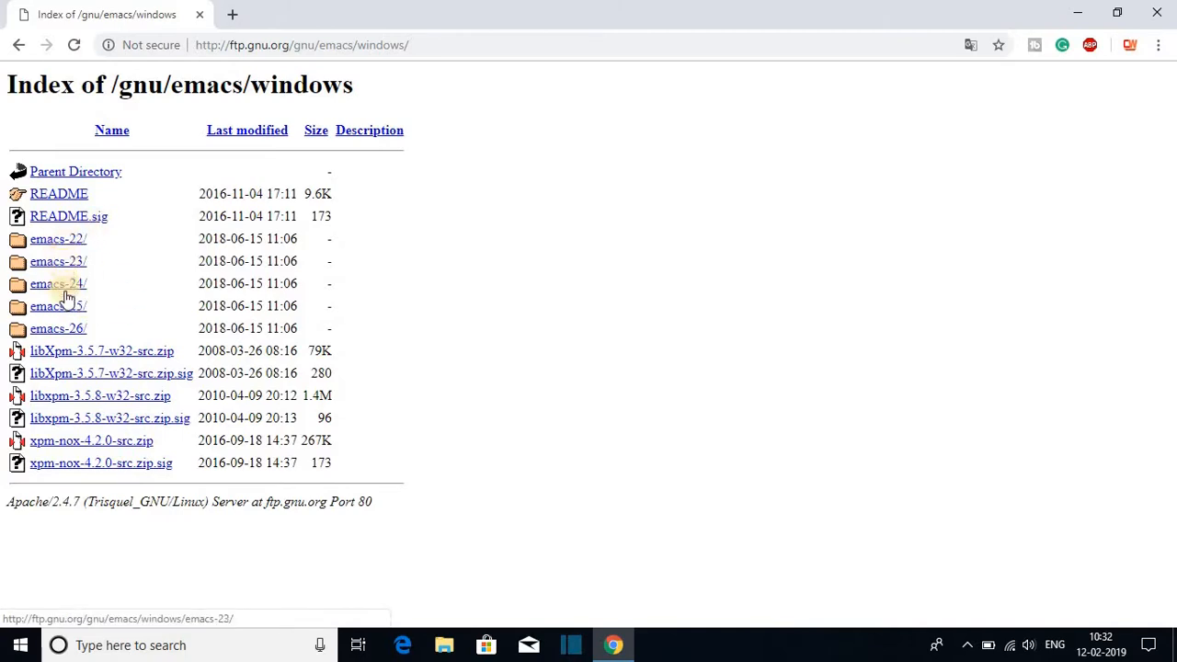
{"action": "mouse_move", "coordinate": [59, 239]}
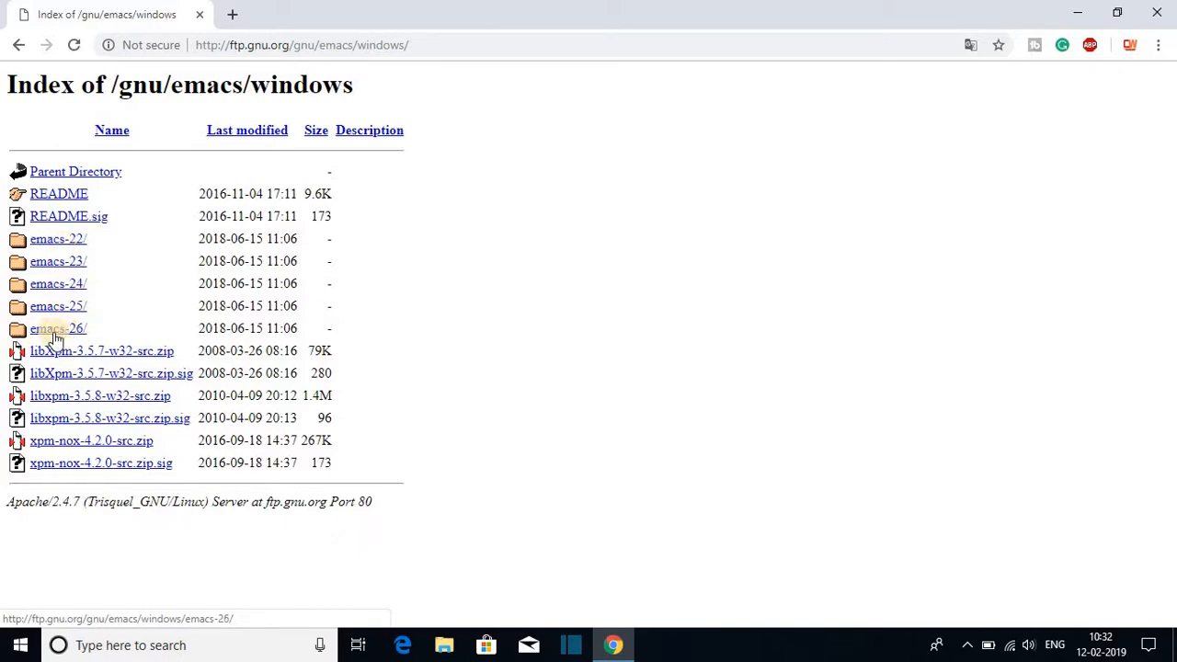
{"action": "mouse_move", "coordinate": [59, 328]}
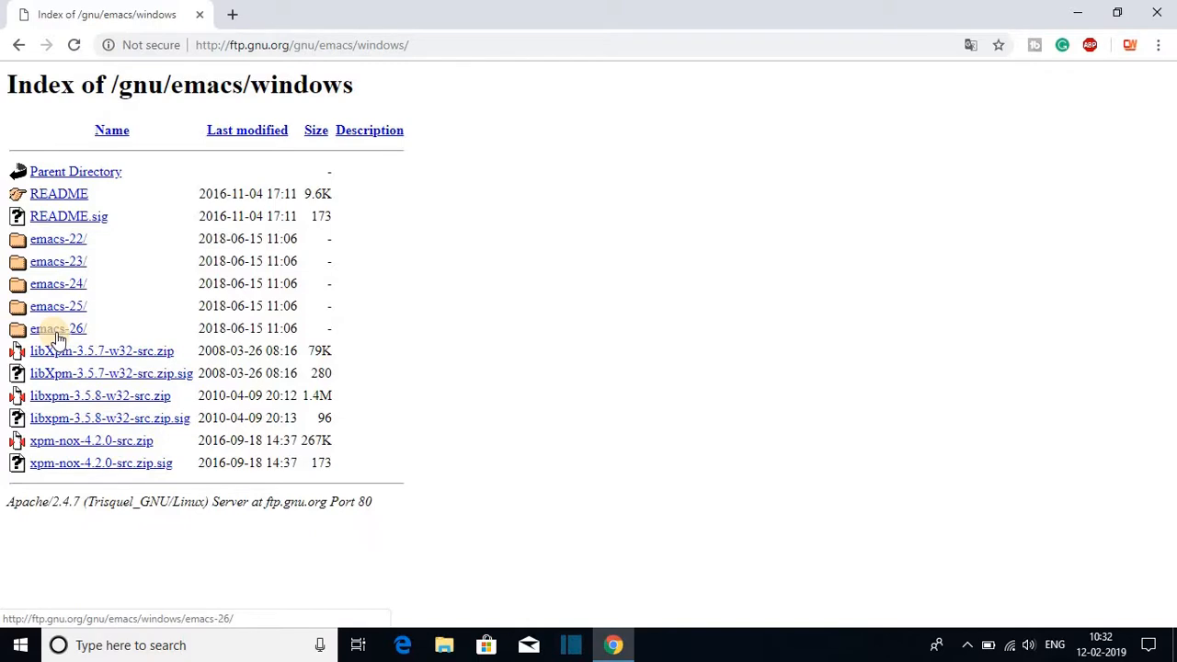
{"action": "left_click", "coordinate": [59, 327]}
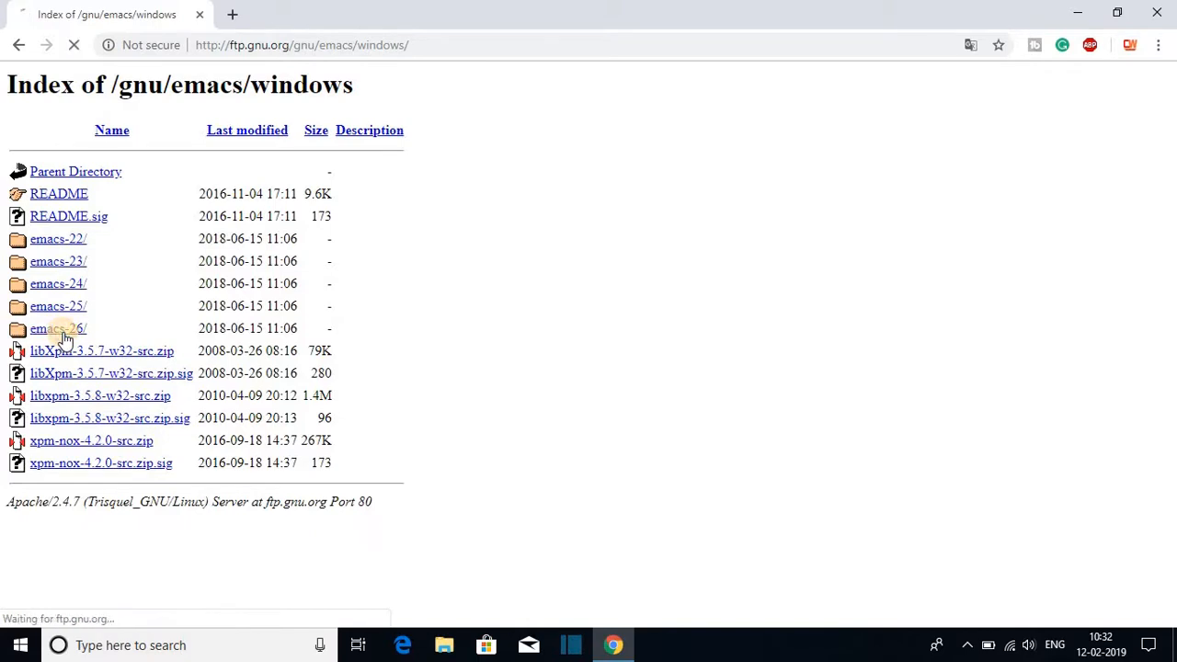
- Download emacs-26.1-x86_64.zip from the emacs-26 index into the Downloads folder
{"action": "left_click", "coordinate": [59, 327]}
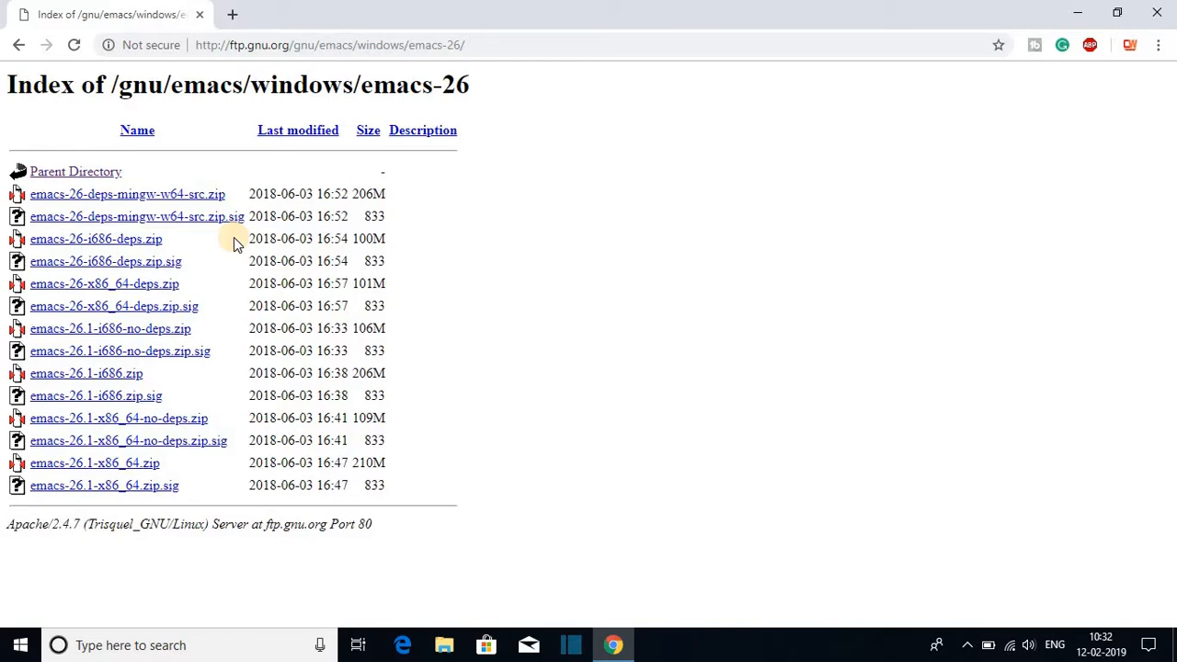
{"action": "mouse_move", "coordinate": [96, 463]}
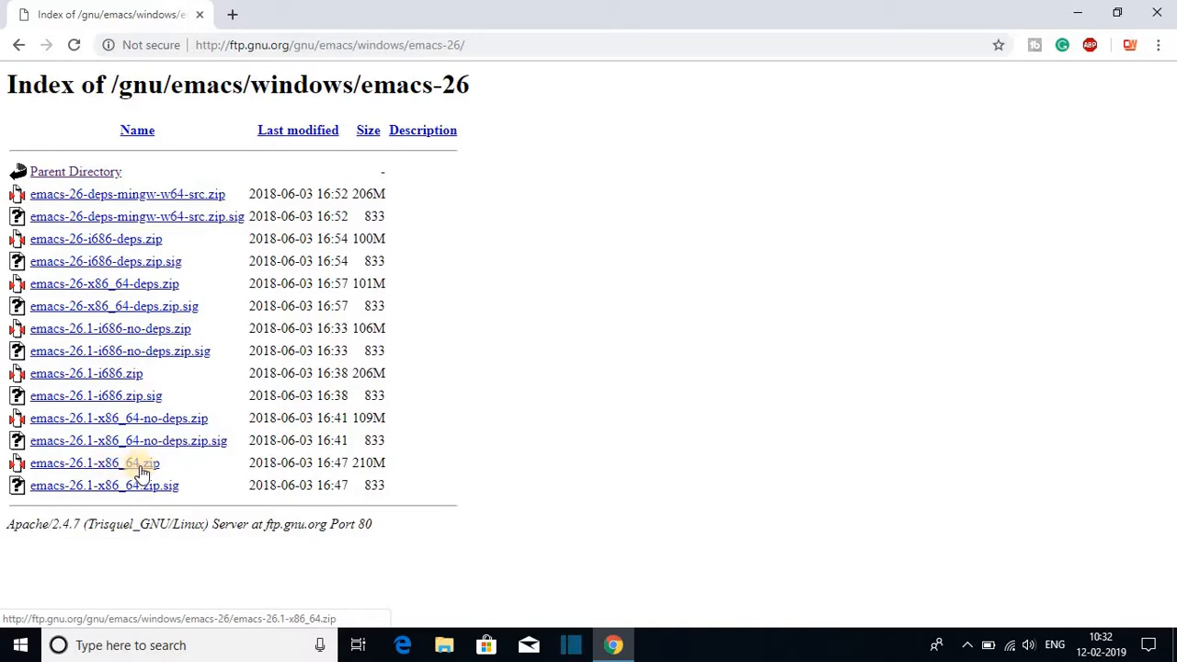
{"action": "mouse_move", "coordinate": [151, 467]}
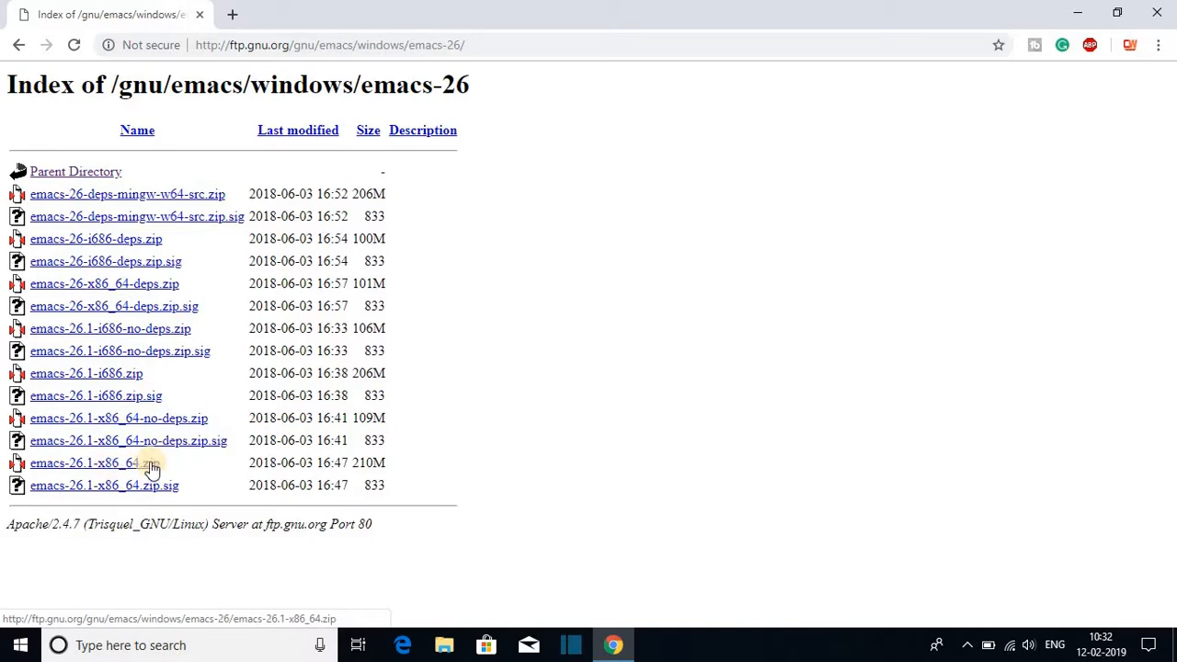
{"action": "left_click", "coordinate": [92, 463]}
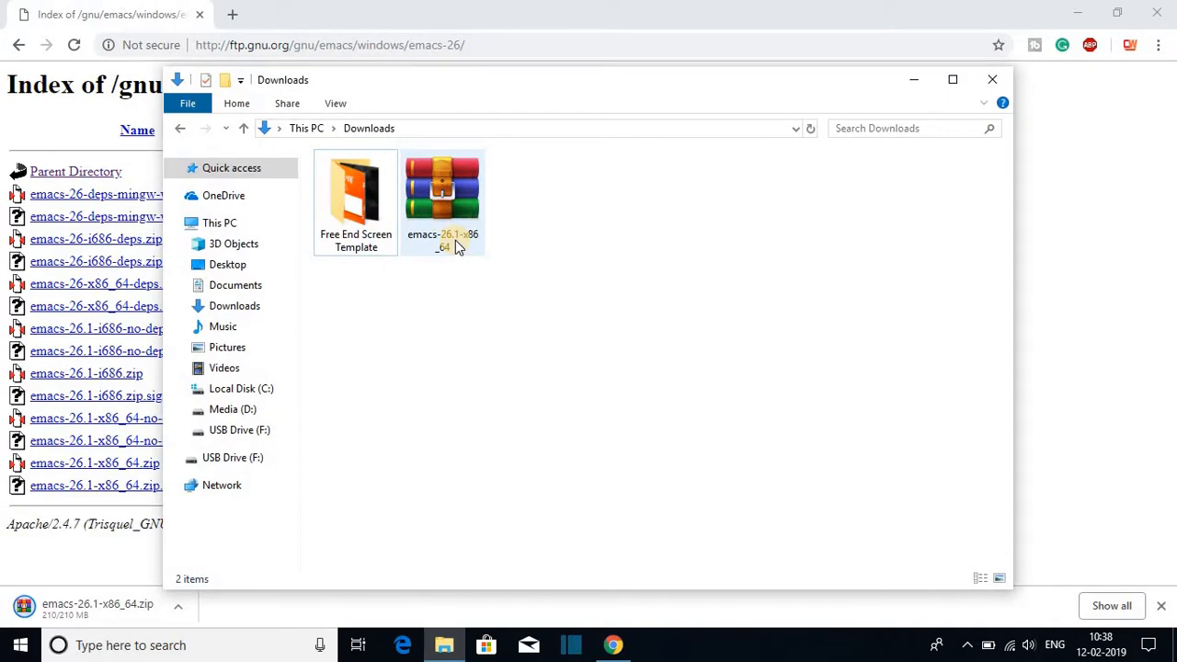
{"action": "mouse_move", "coordinate": [459, 224]}
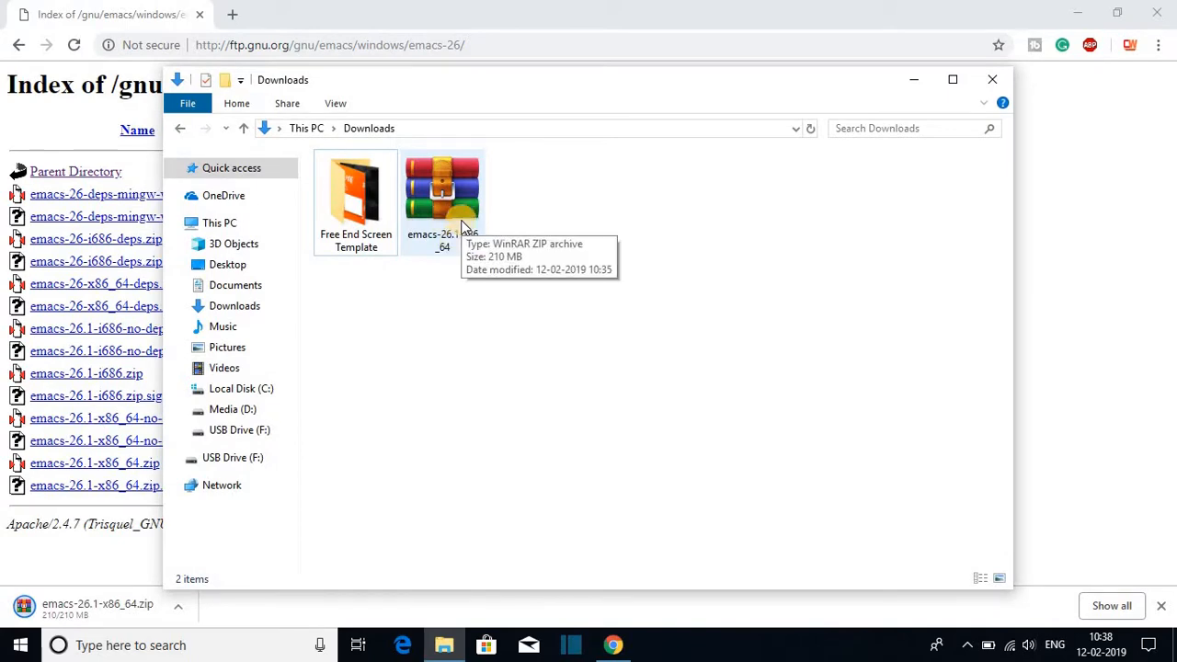
{"action": "mouse_move", "coordinate": [1083, 15]}
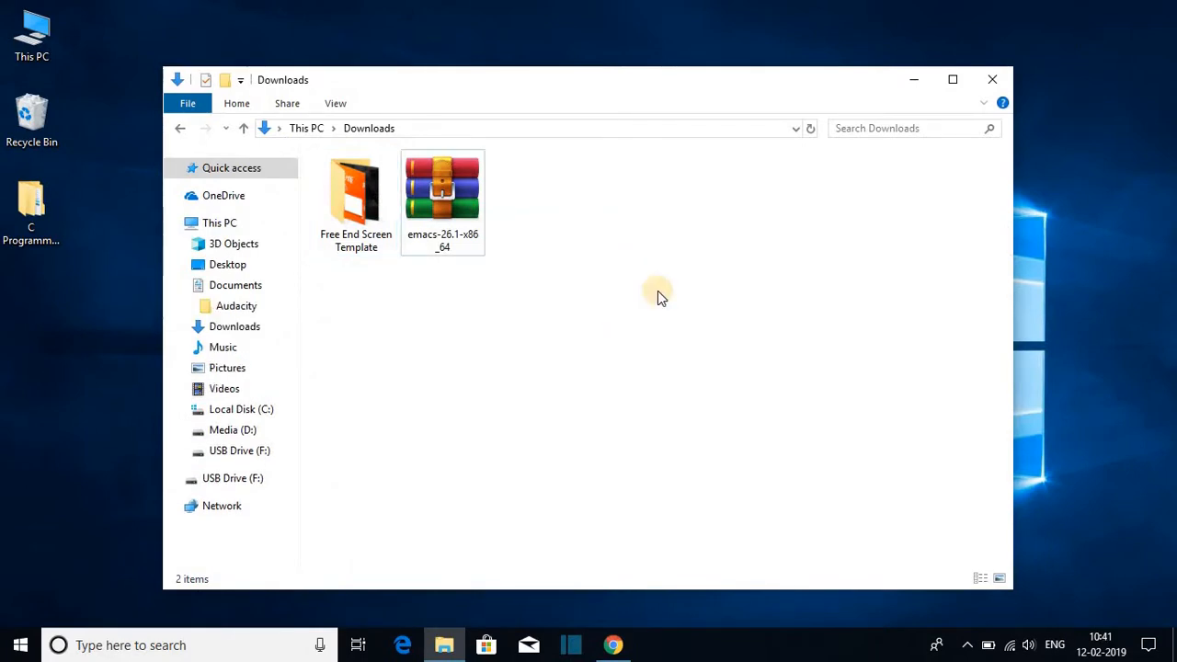
{"action": "mouse_move", "coordinate": [567, 217]}
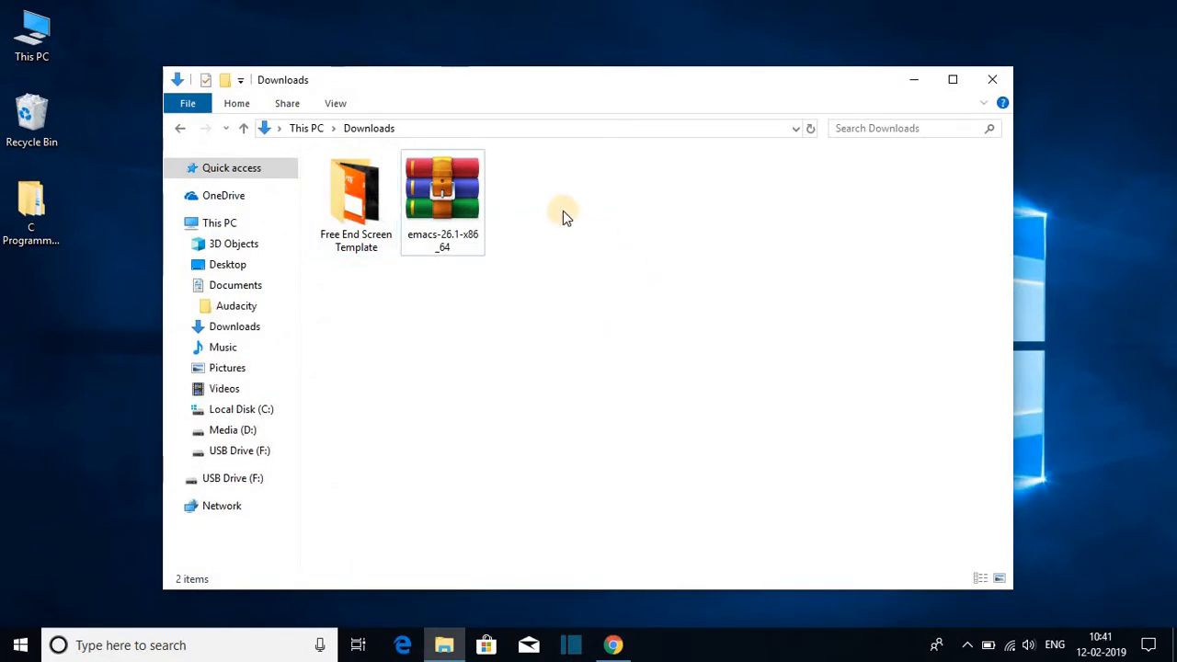
- Extract emacs-26.1-x86_64.zip into its own emacs-26.1-x86_64 folder with WinRAR
{"action": "right_click", "coordinate": [442, 189]}
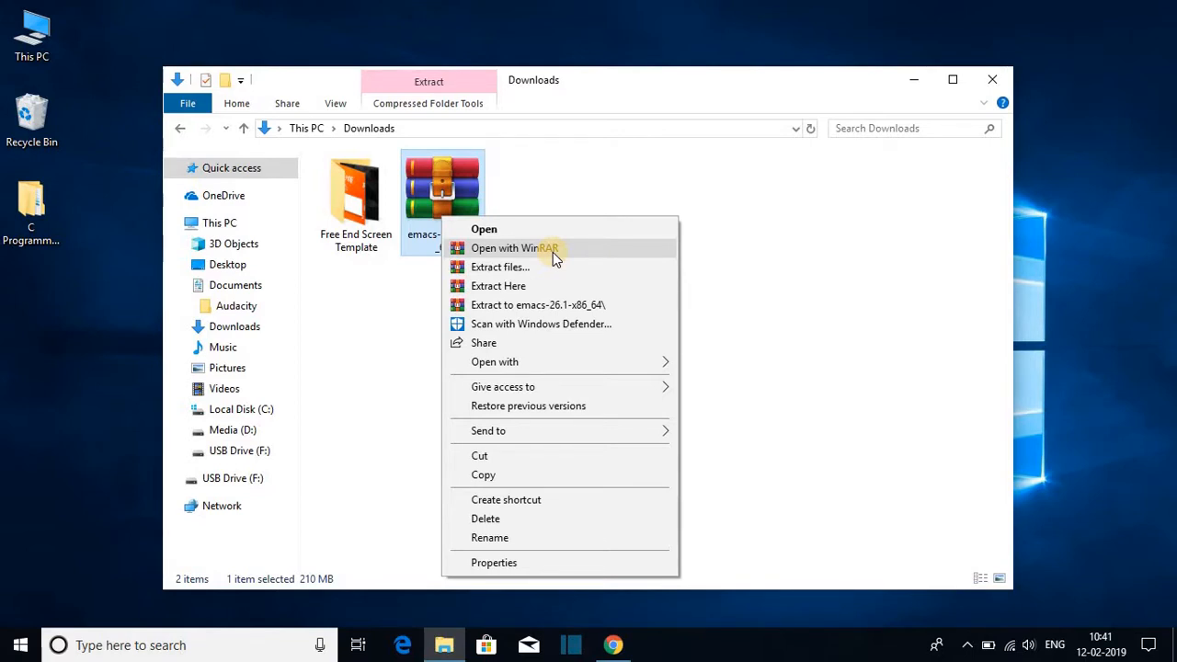
{"action": "mouse_move", "coordinate": [555, 311]}
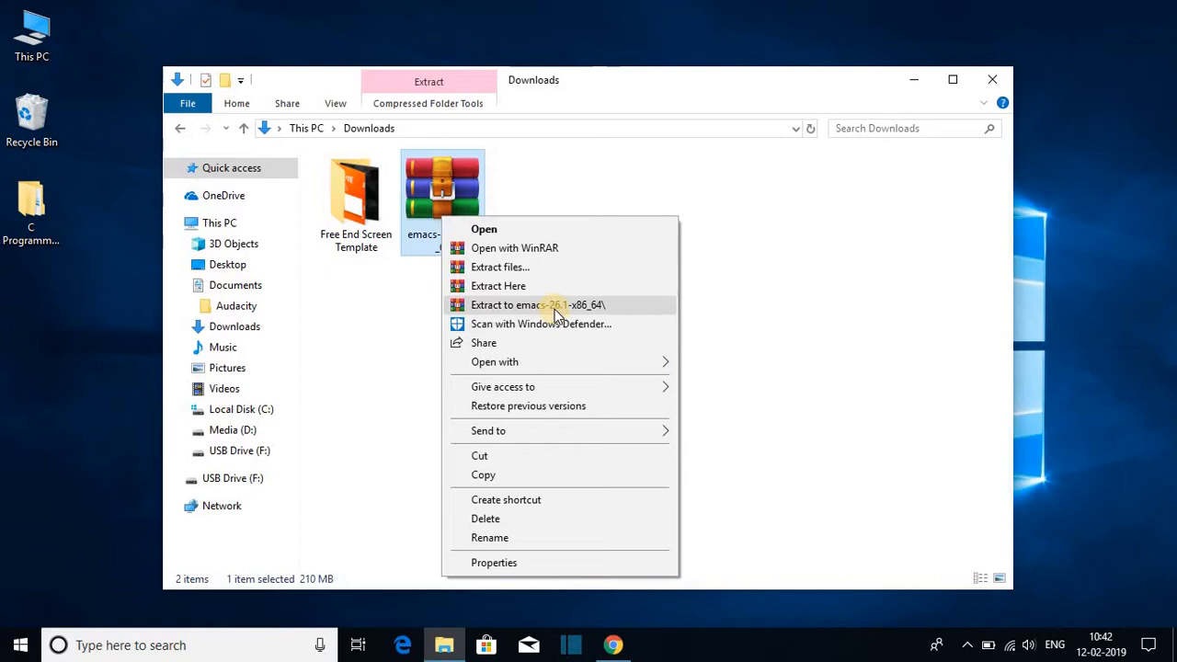
{"action": "left_click", "coordinate": [537, 306]}
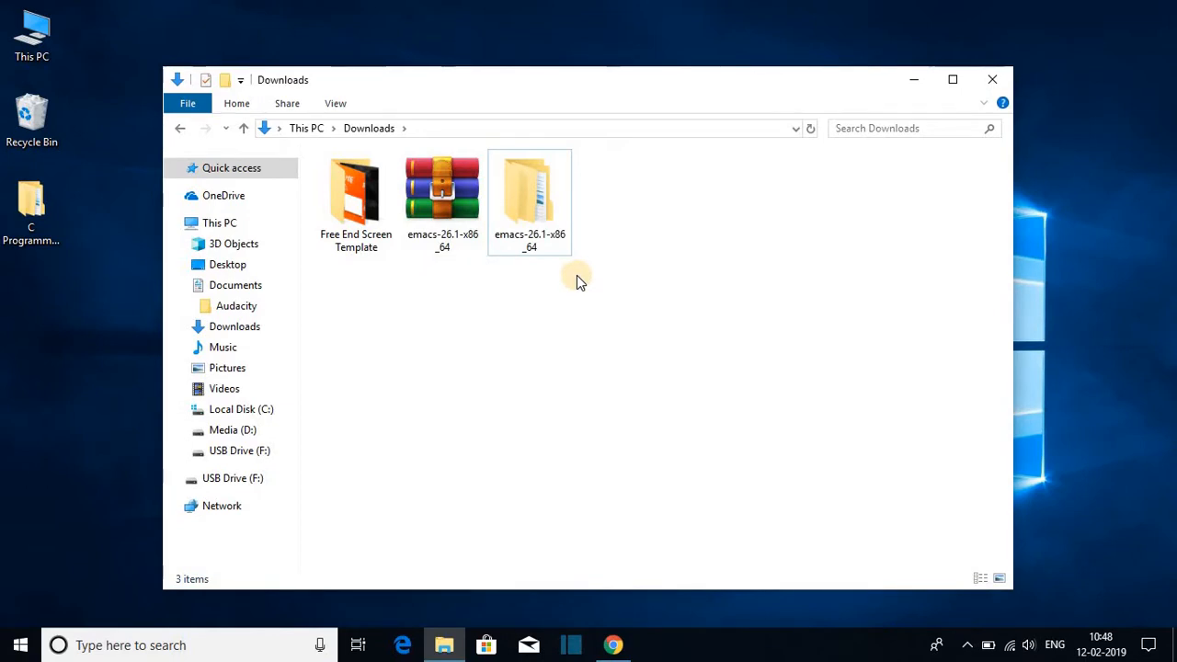
- Cut the emacs-26.1-x86_64 folder and paste it into C:\Program Files, granting administrator permission
{"action": "left_click", "coordinate": [530, 194]}
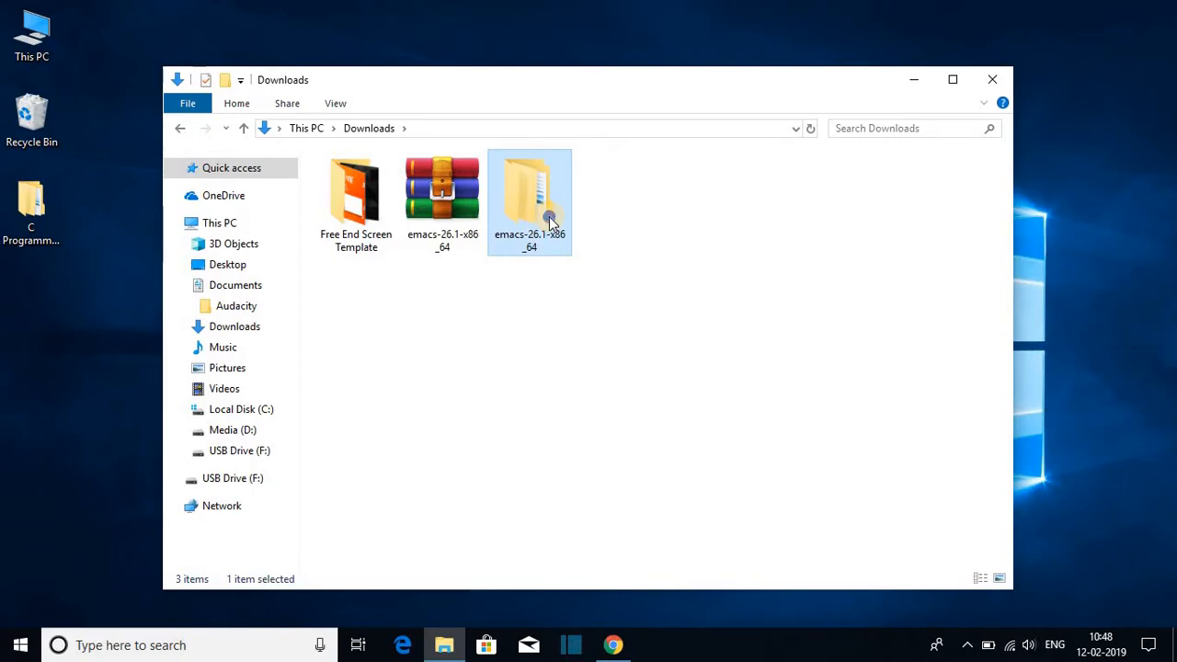
{"action": "right_click", "coordinate": [530, 200]}
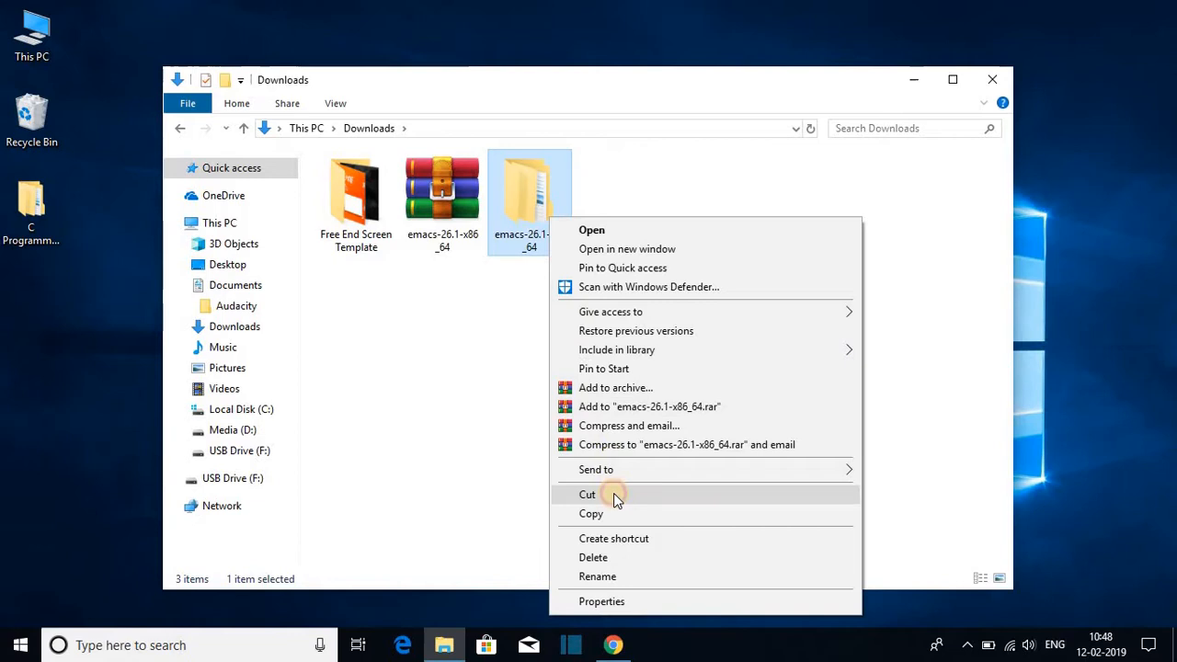
{"action": "left_click", "coordinate": [587, 493]}
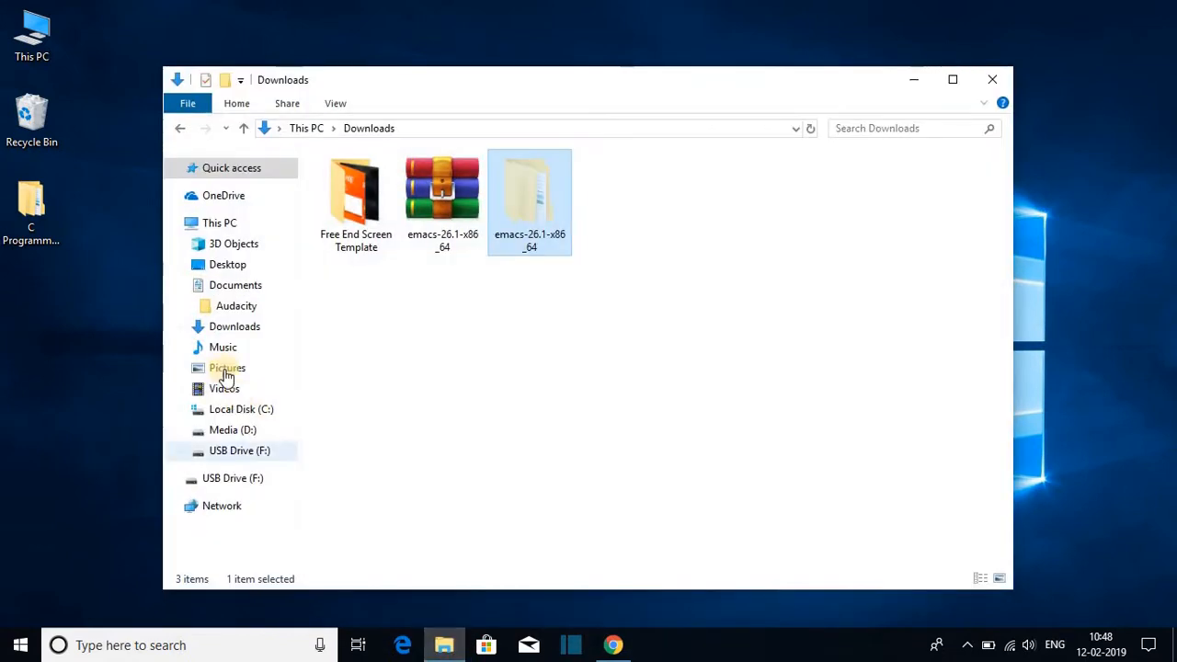
{"action": "left_click", "coordinate": [241, 408]}
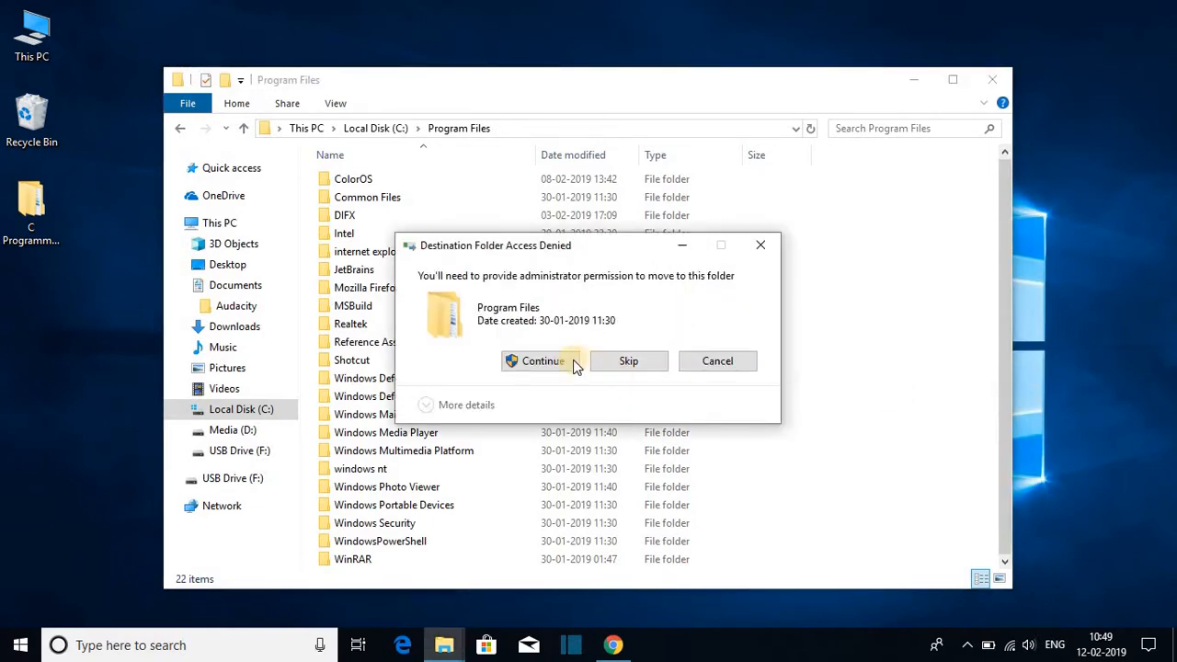
{"action": "left_click", "coordinate": [541, 361]}
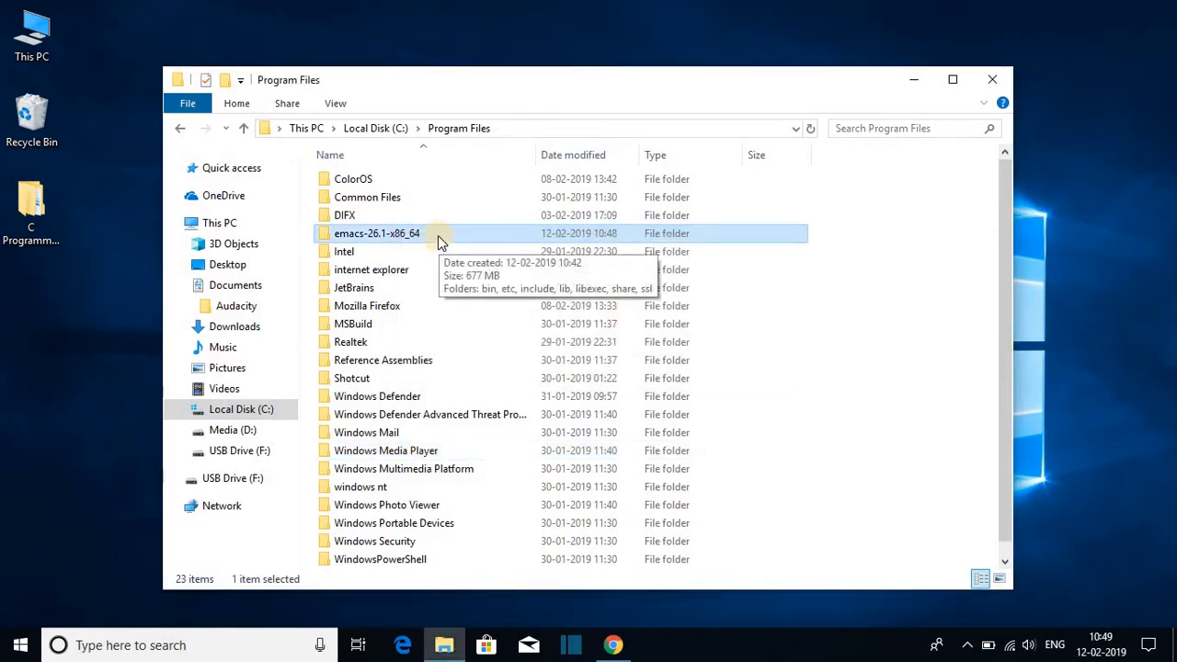
- Send emacs.exe from emacs-26.1-x86_64\bin to the desktop as a shortcut
{"action": "double_click", "coordinate": [377, 232]}
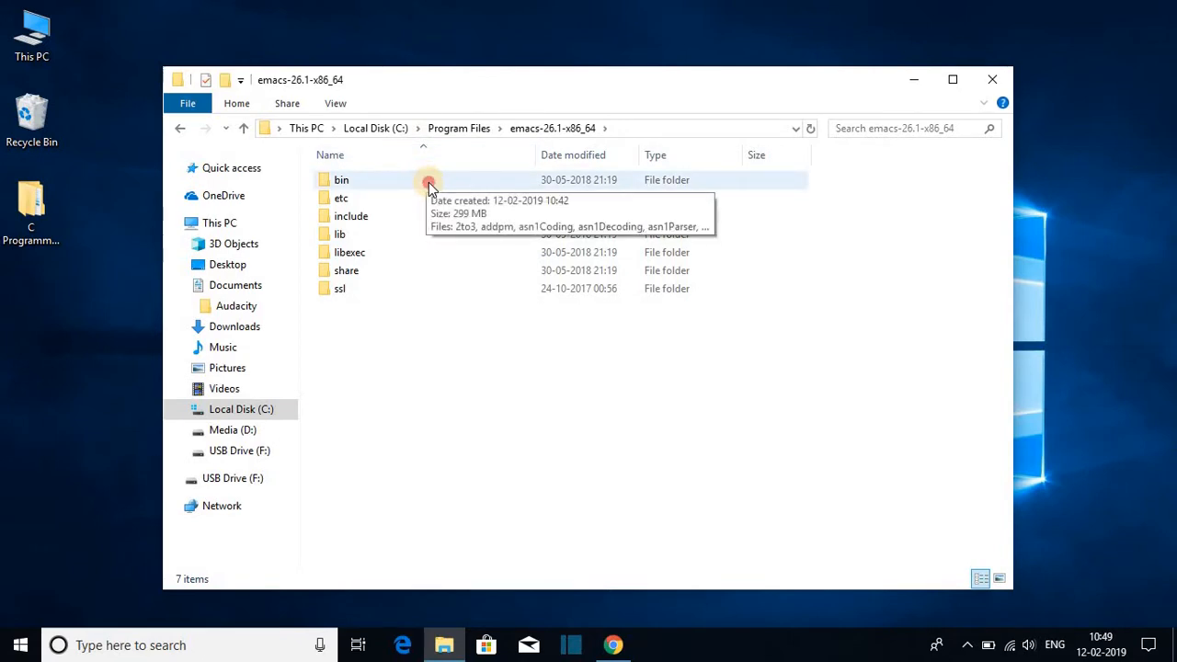
{"action": "double_click", "coordinate": [342, 181]}
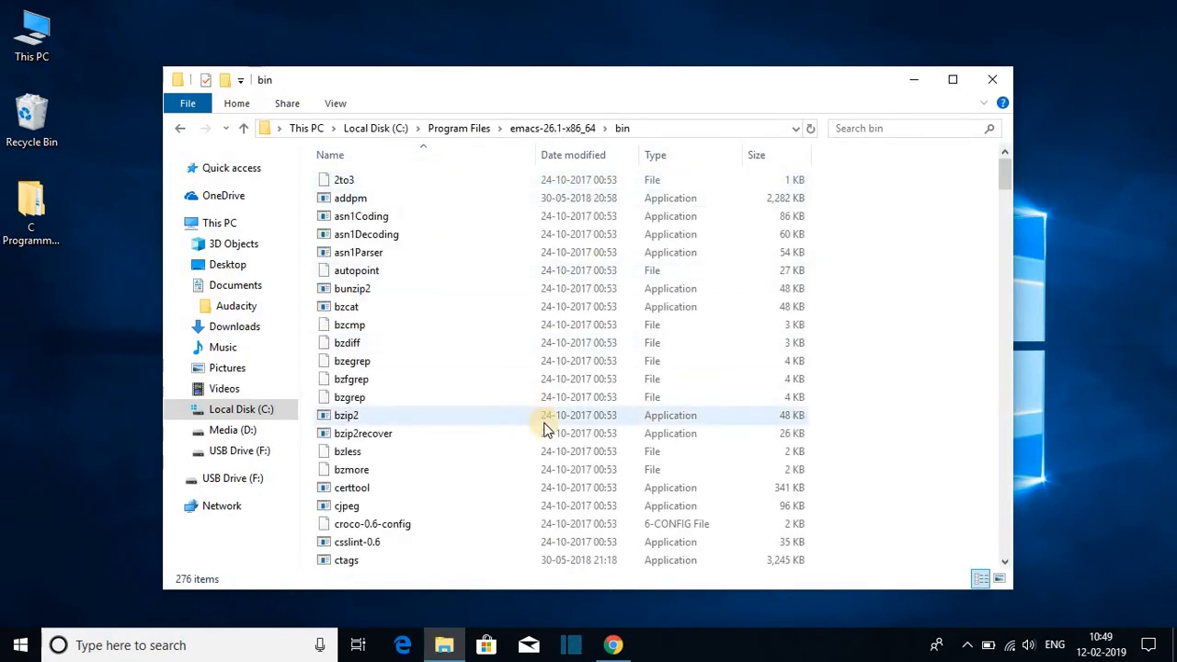
{"action": "scroll", "scroll_direction": "down", "scroll_amount": 3}
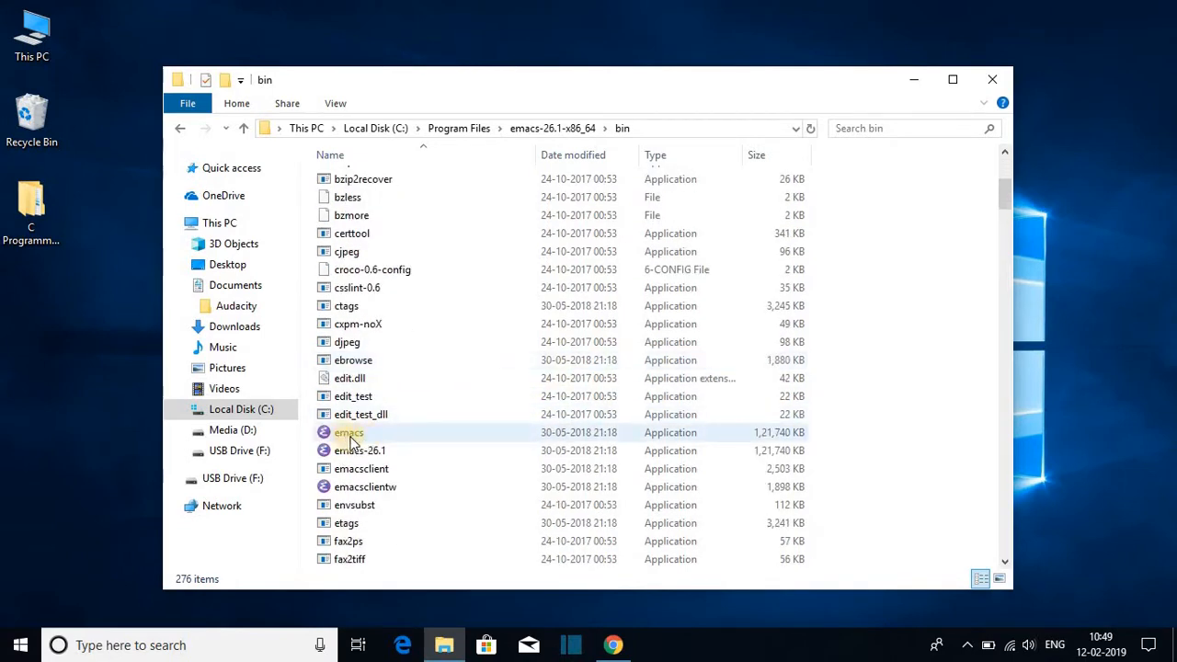
{"action": "mouse_move", "coordinate": [350, 432]}
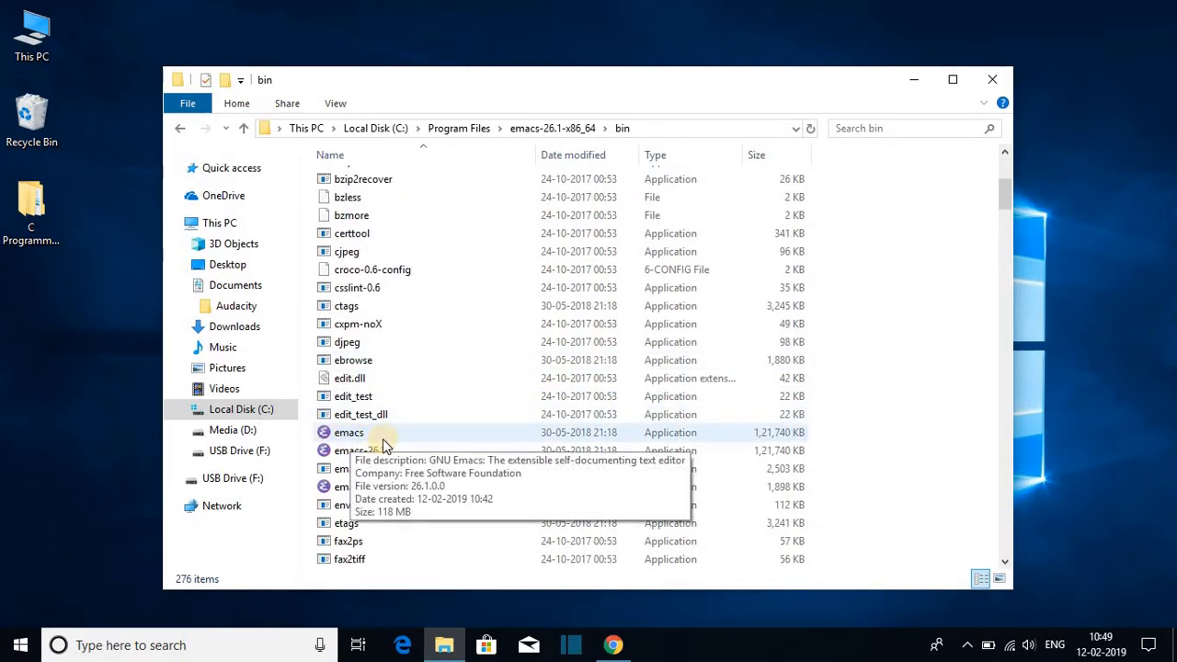
{"action": "right_click", "coordinate": [350, 433]}
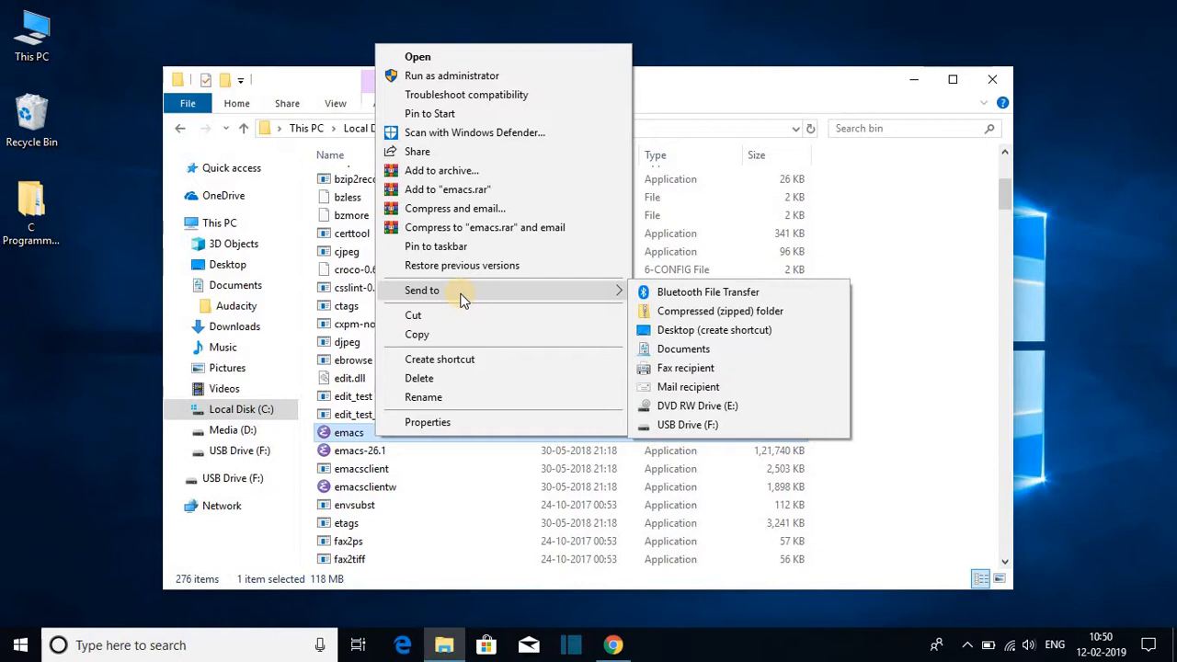
{"action": "mouse_move", "coordinate": [690, 335]}
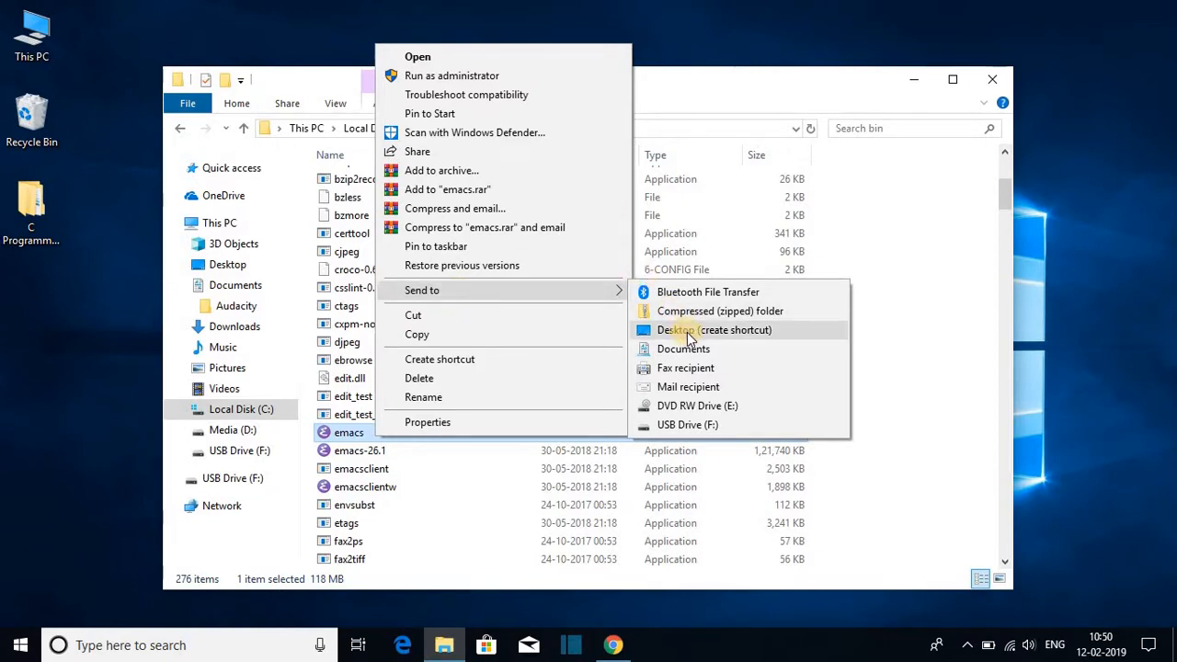
{"action": "left_click", "coordinate": [713, 329]}
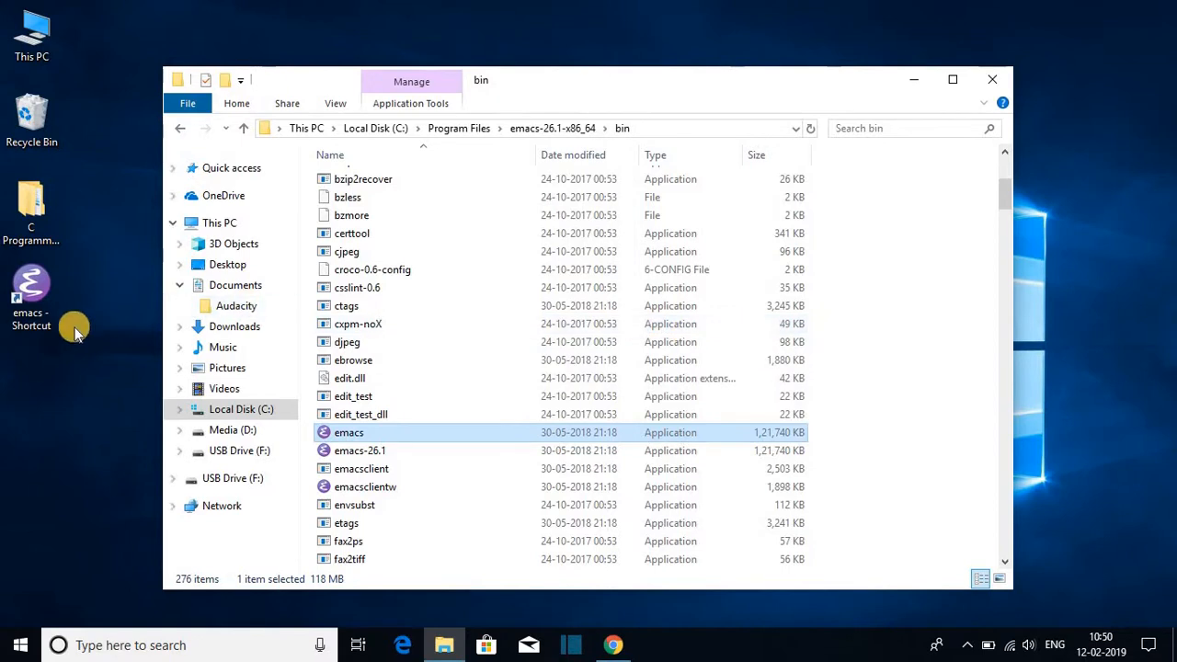
{"action": "mouse_move", "coordinate": [903, 47]}
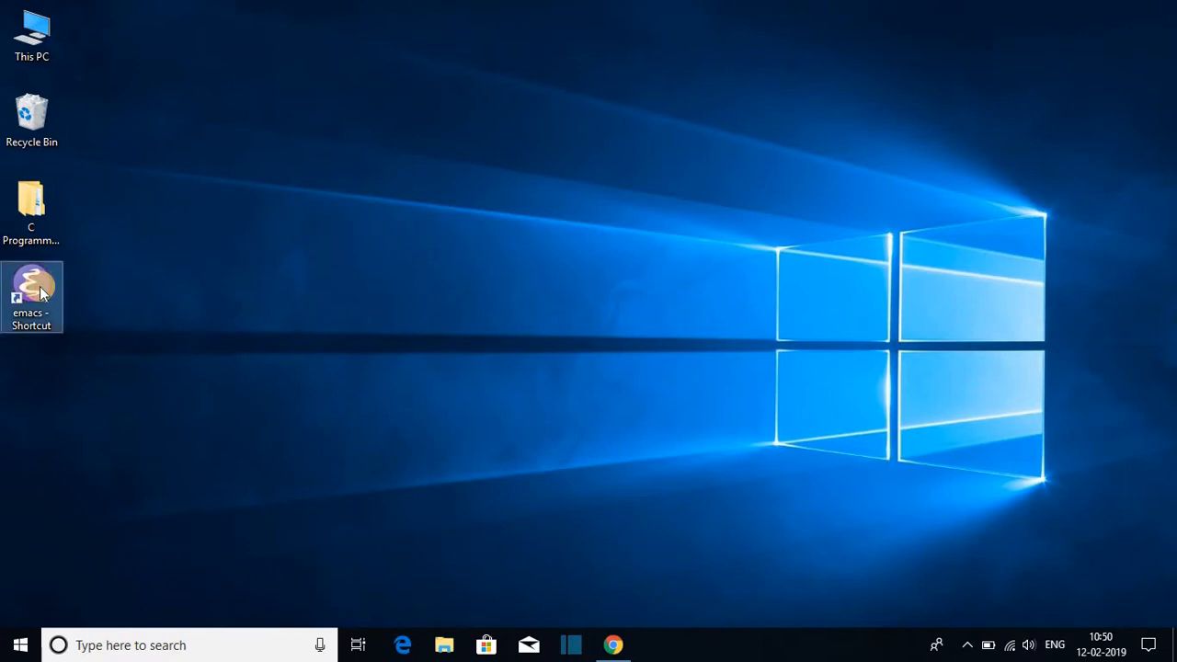
- Launch GNU Emacs 26.1 from the new 'emacs - Shortcut' desktop icon to its welcome screen
{"action": "double_click", "coordinate": [32, 298]}
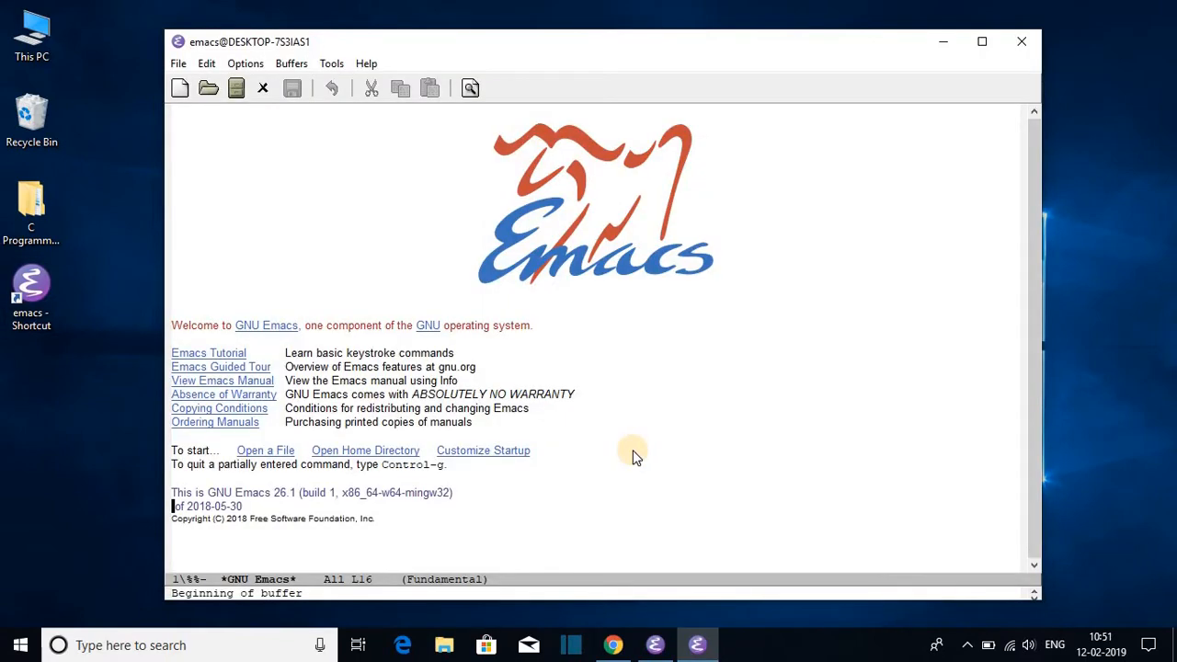